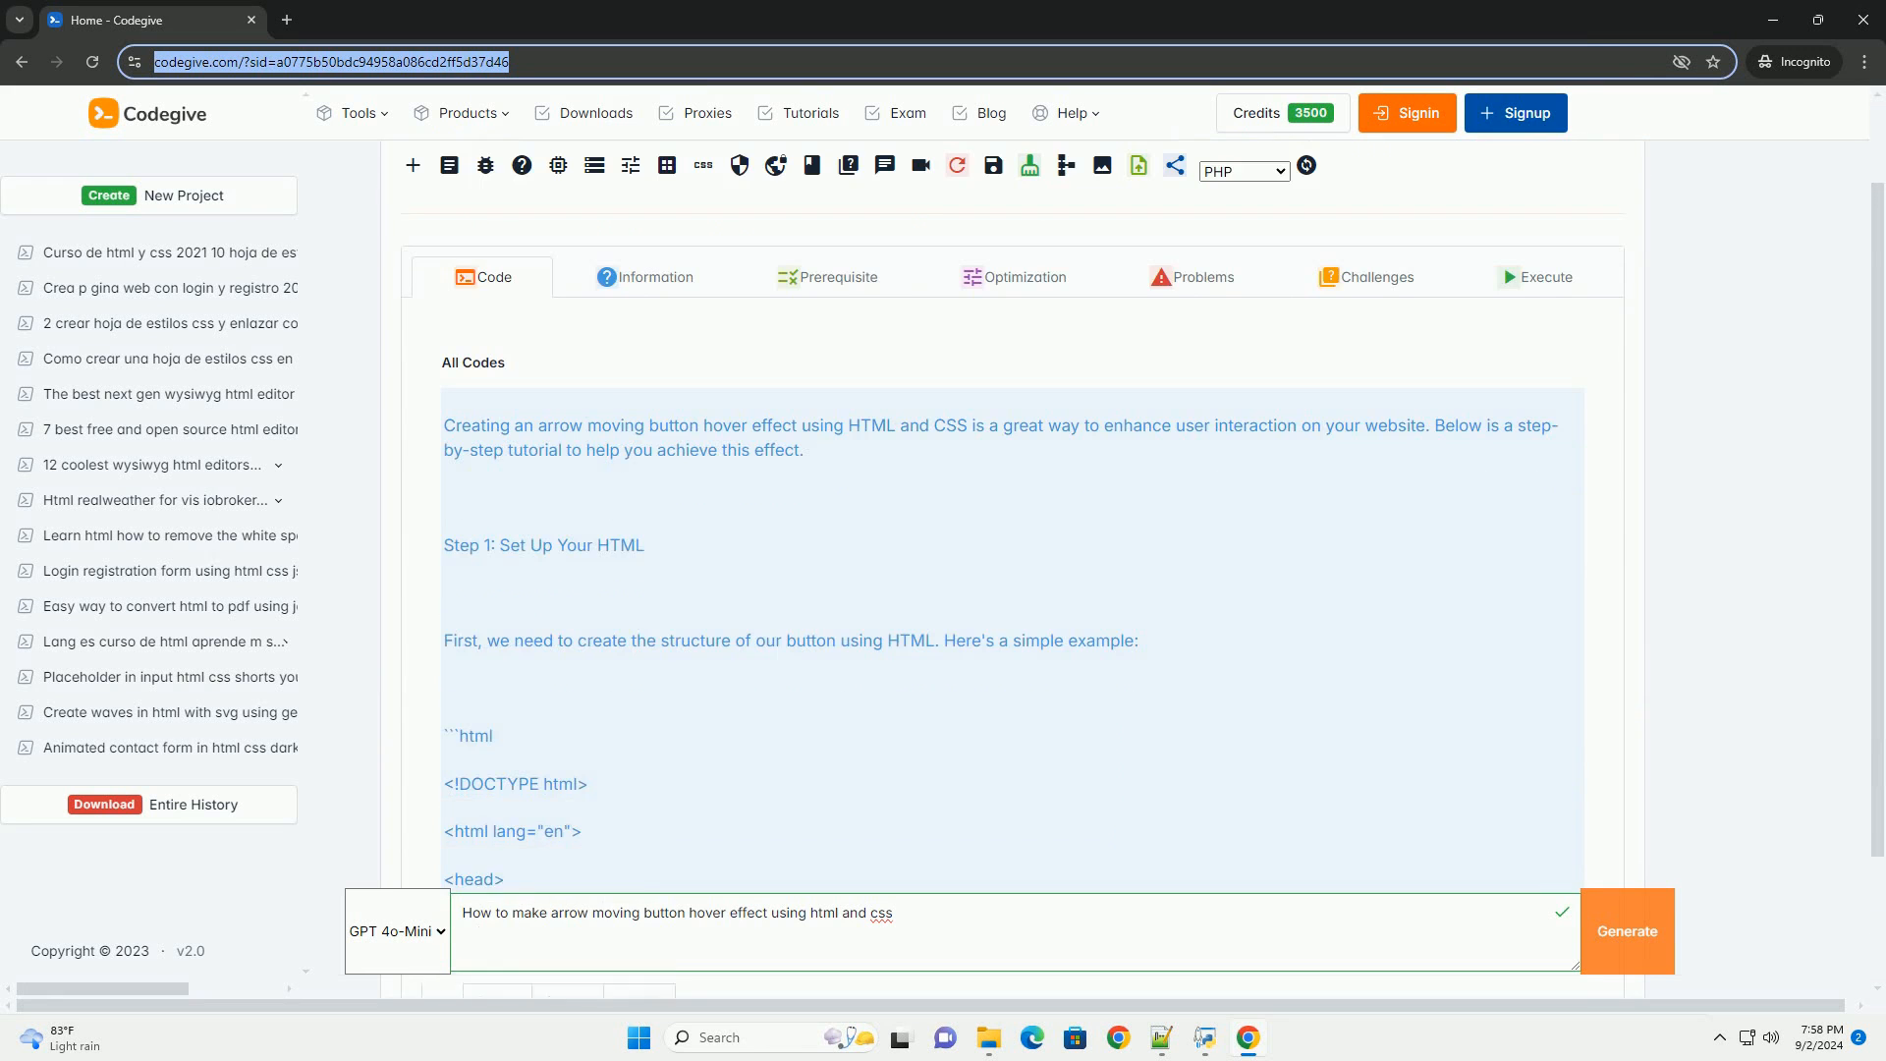
{"action": "scroll", "scroll_direction": "down", "scroll_amount": 3}
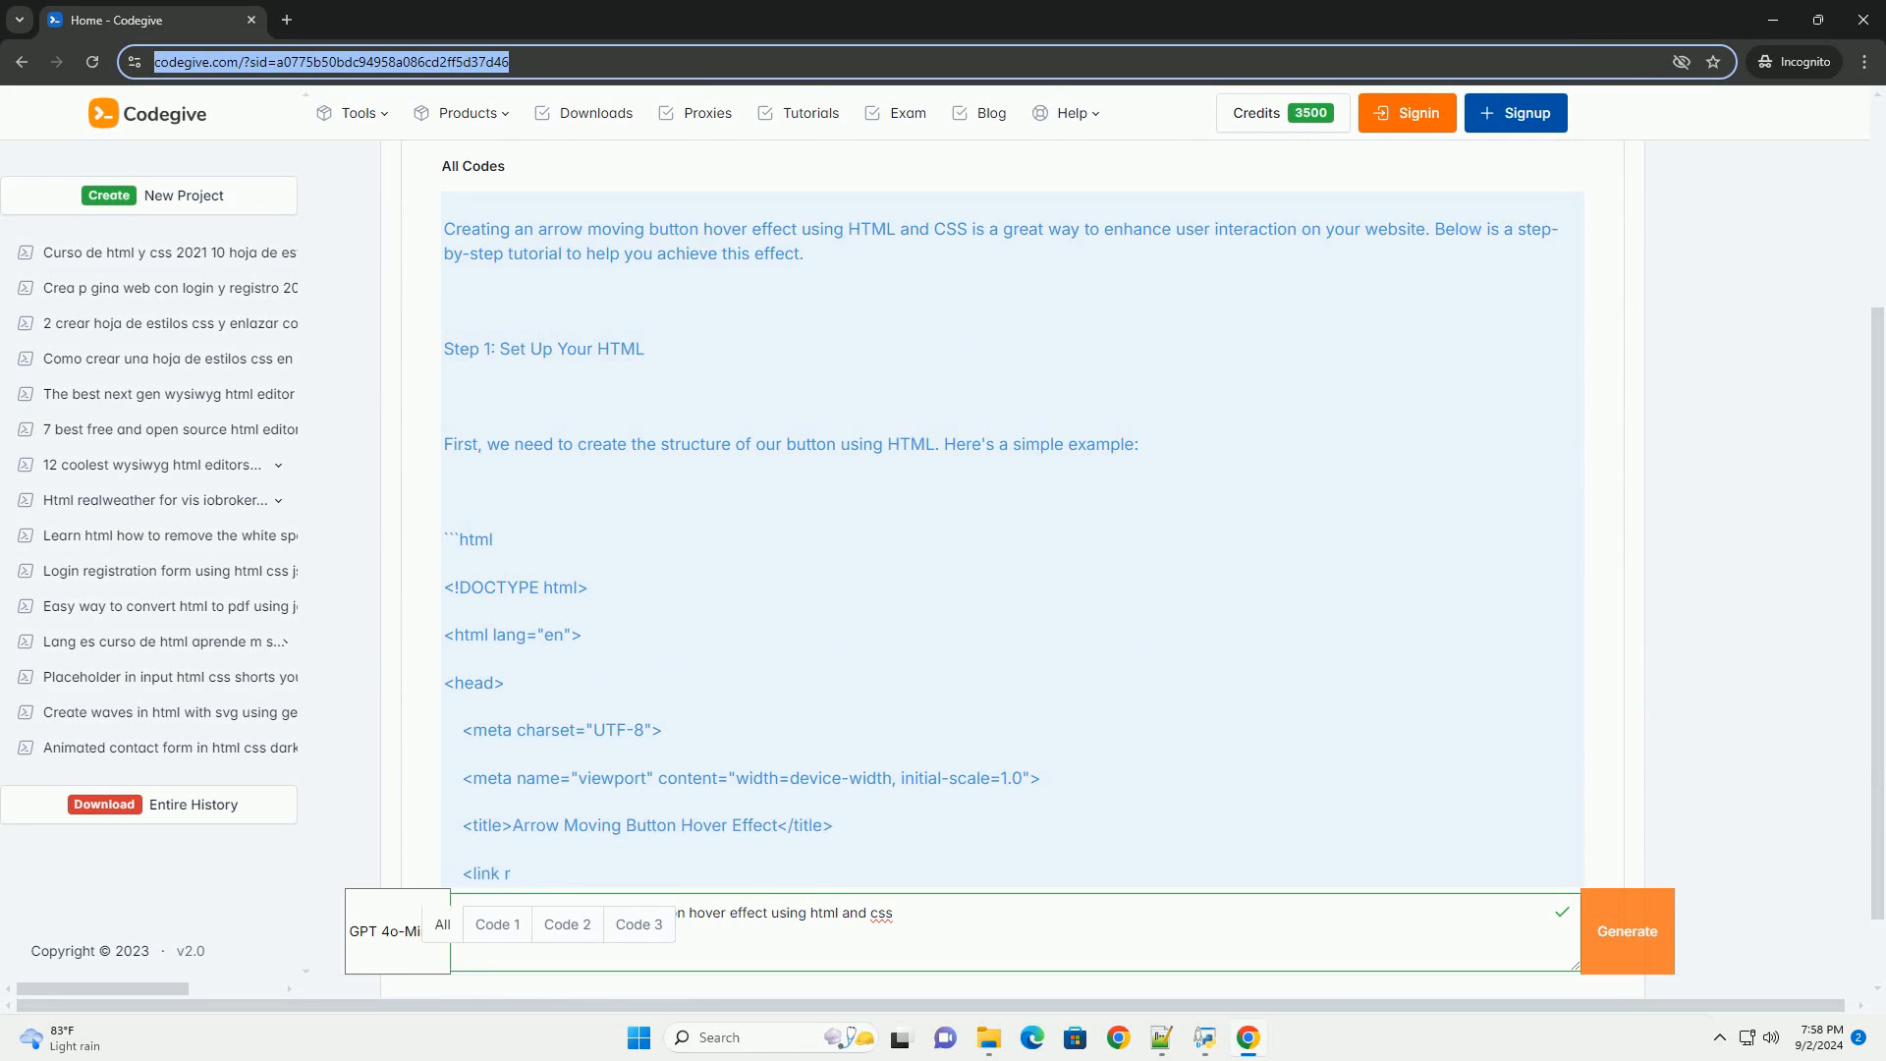
{"action": "scroll", "scroll_direction": "down", "scroll_amount": 3}
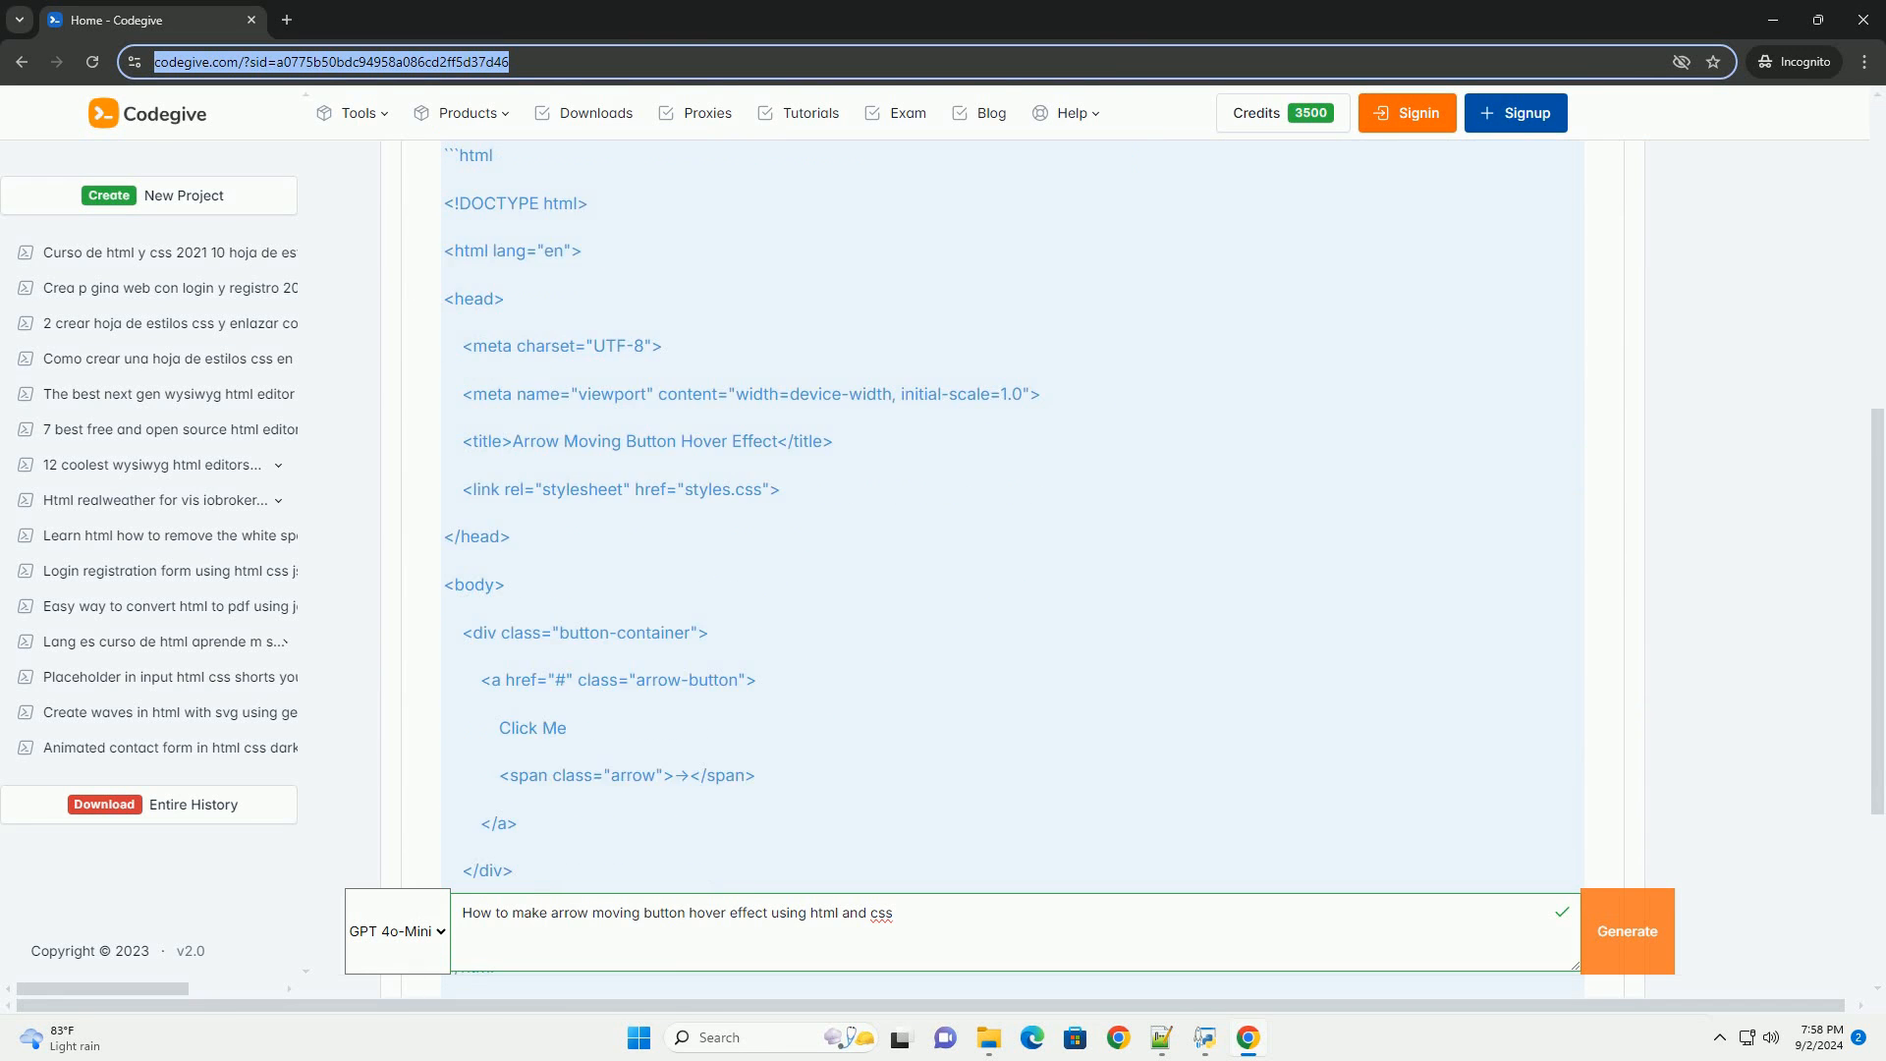
{"action": "scroll", "scroll_direction": "down", "scroll_amount": 3}
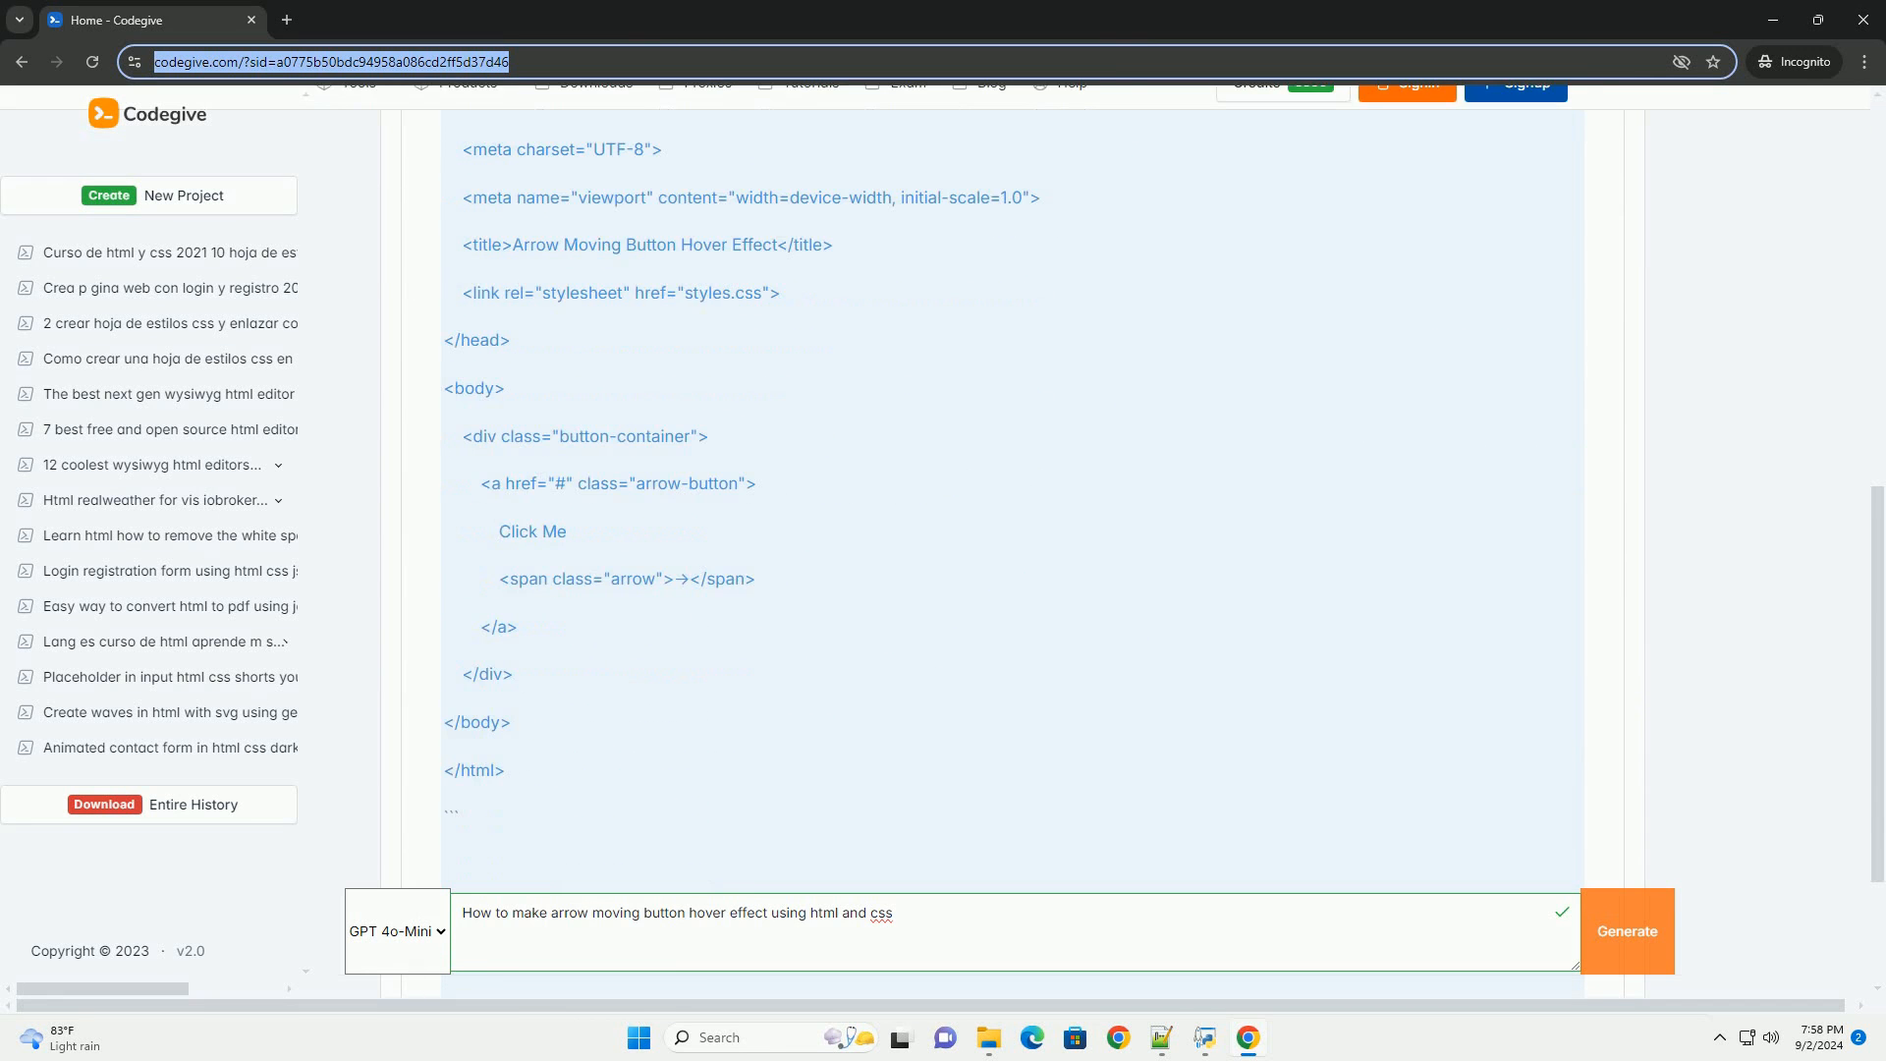
{"action": "scroll", "scroll_direction": "down", "scroll_amount": 3}
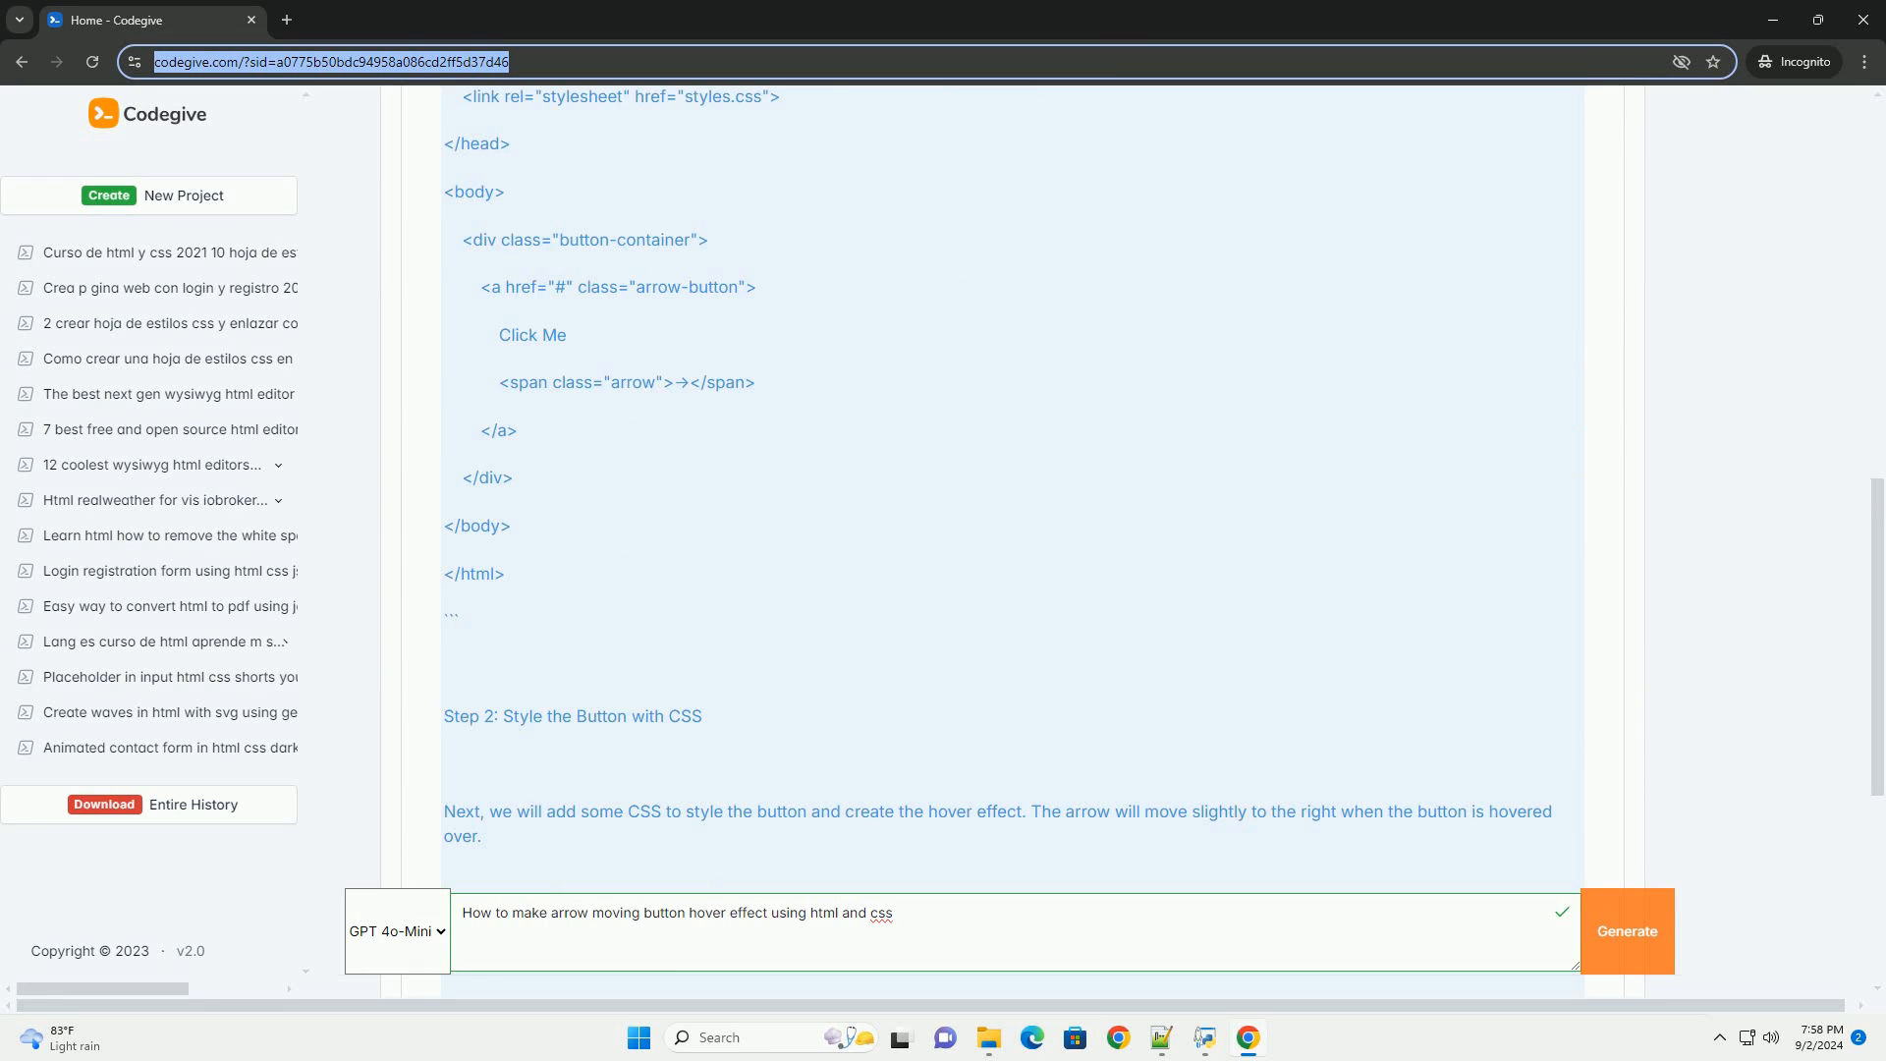
{"action": "scroll", "scroll_direction": "down", "scroll_amount": 3}
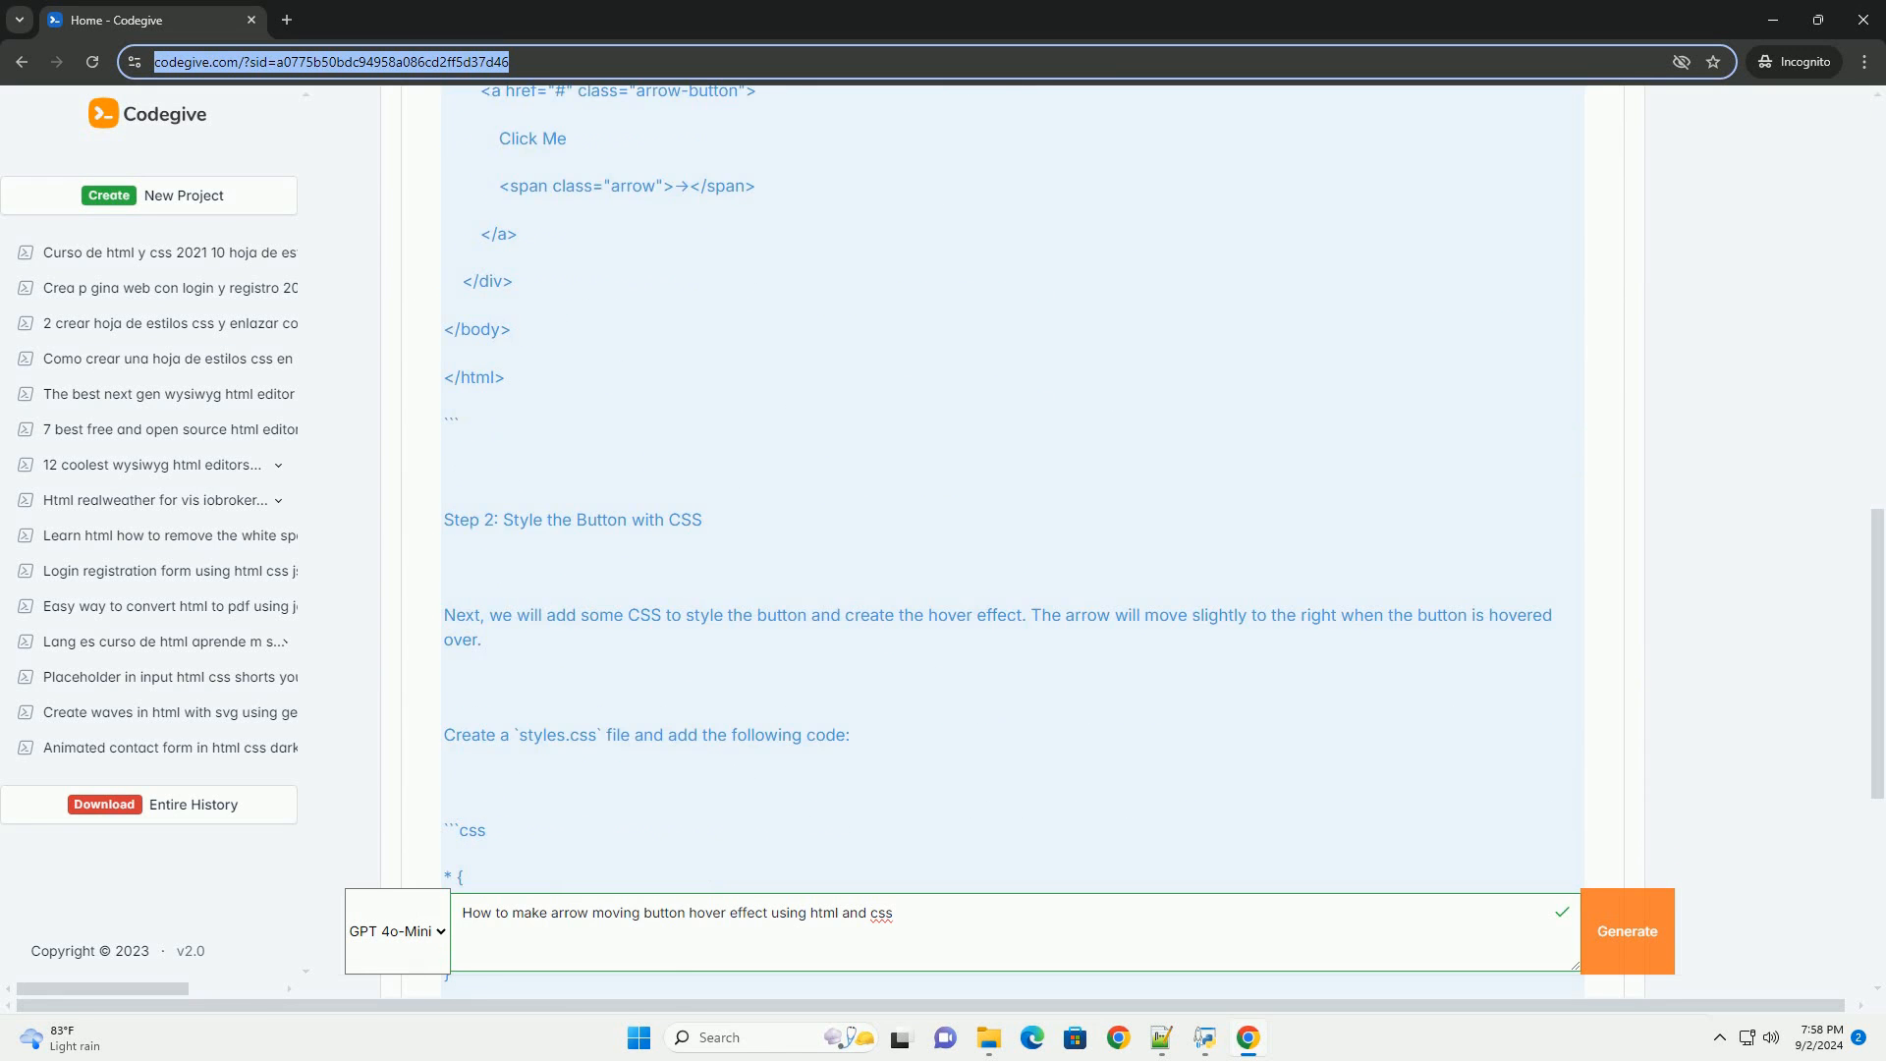
{"action": "scroll", "scroll_direction": "down", "scroll_amount": 3}
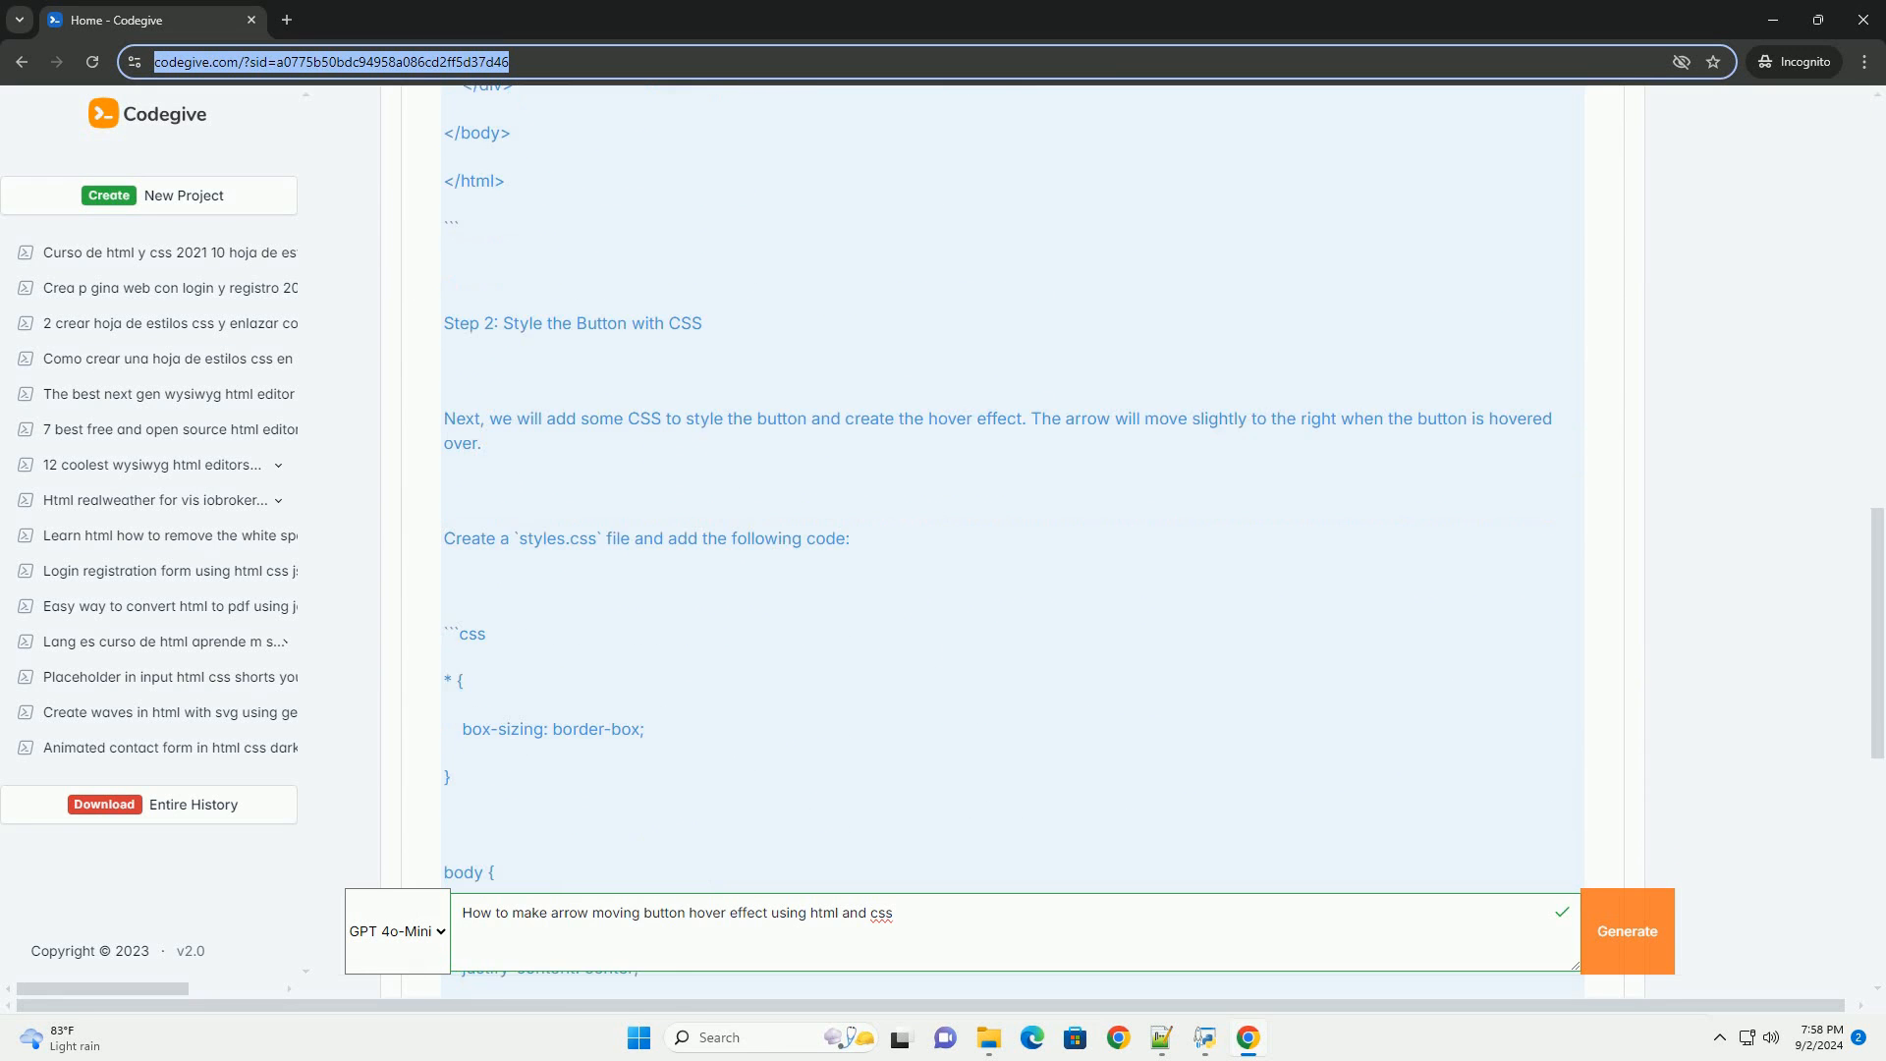
{"action": "scroll", "scroll_direction": "down", "scroll_amount": 3}
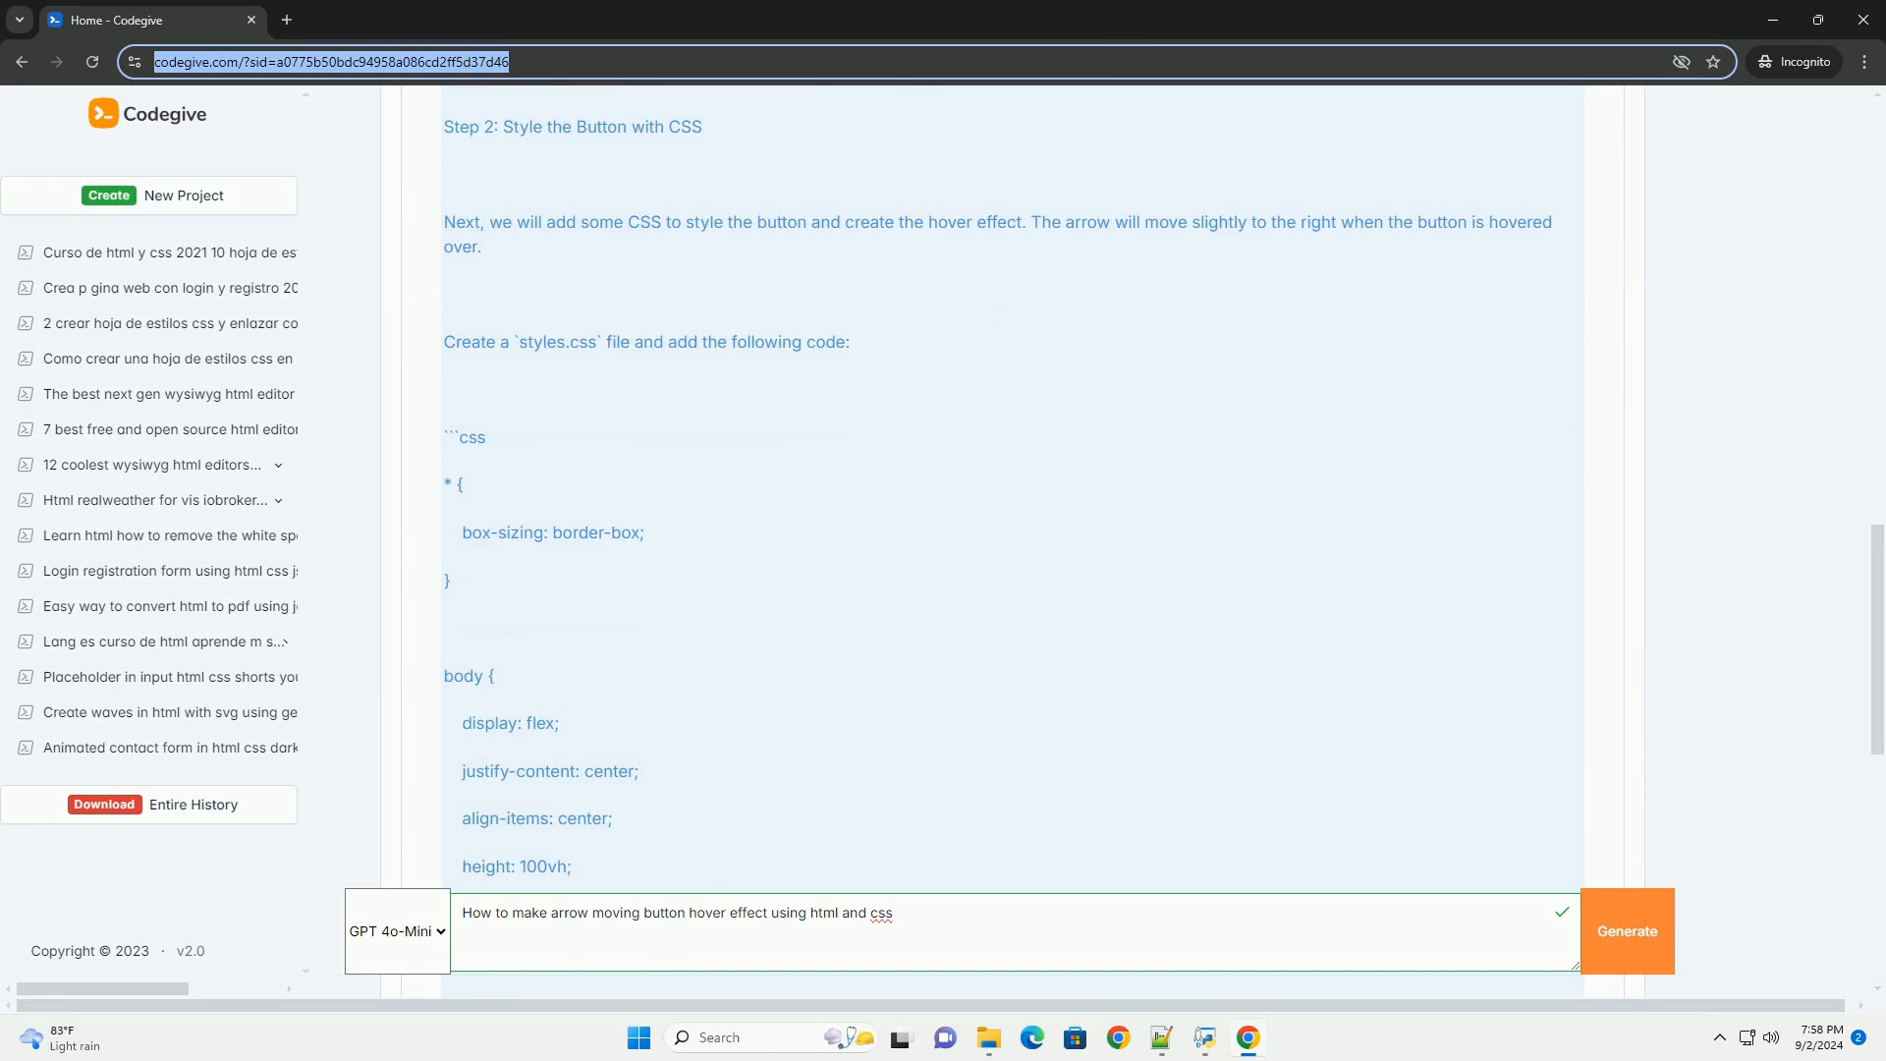
{"action": "scroll", "scroll_direction": "down", "scroll_amount": 3}
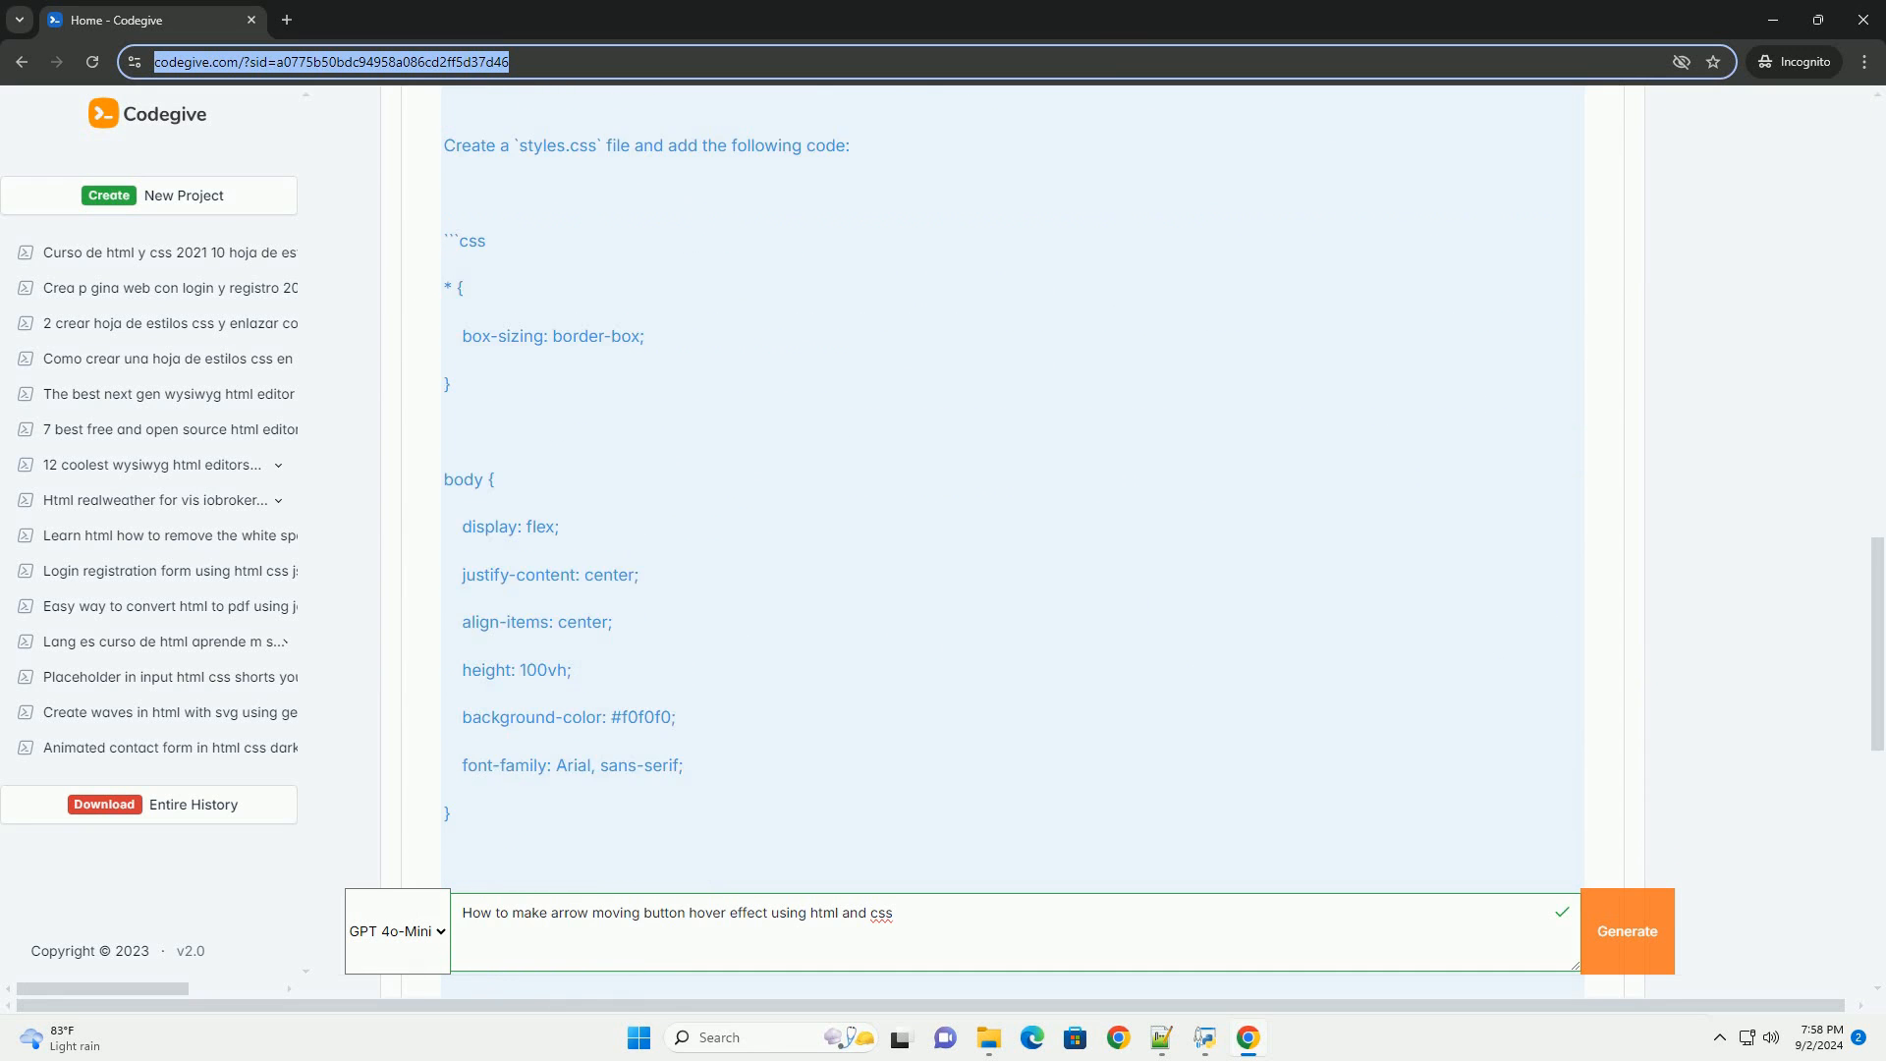
{"action": "scroll", "scroll_direction": "down", "scroll_amount": 3}
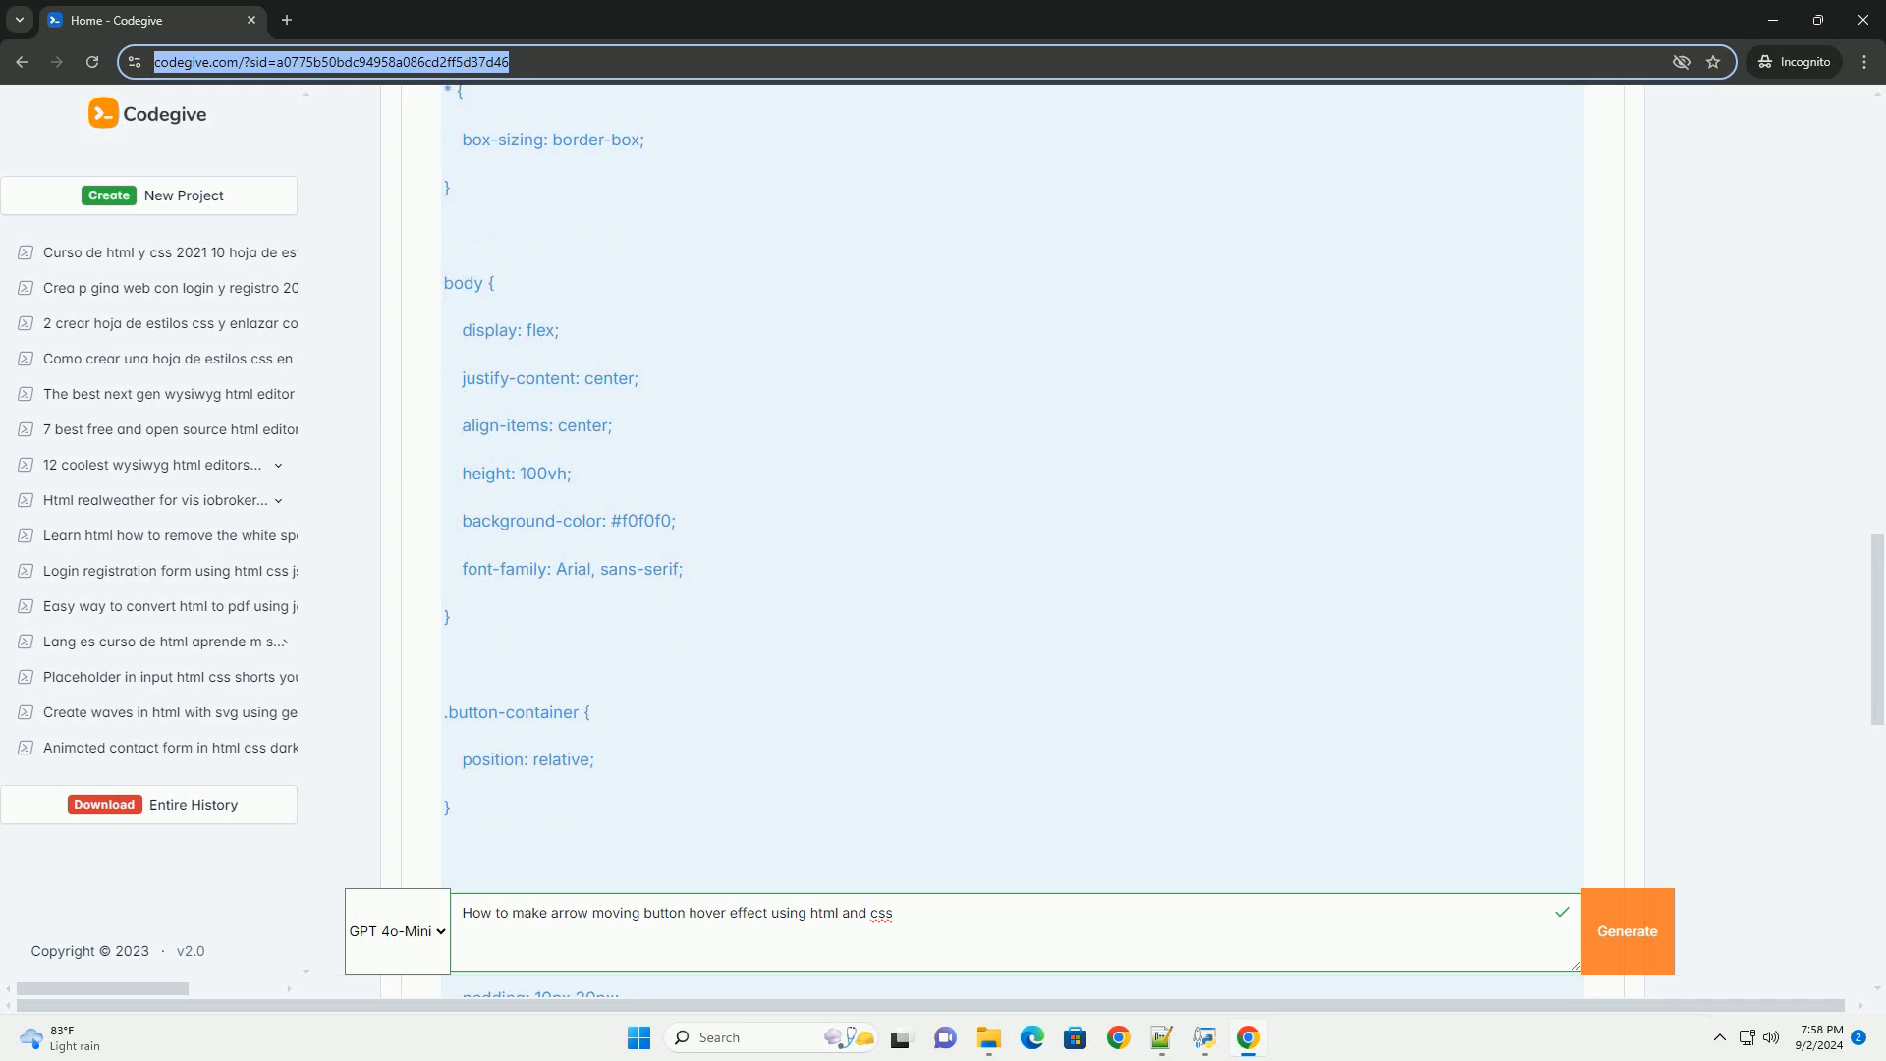
{"action": "scroll", "scroll_direction": "down", "scroll_amount": 3}
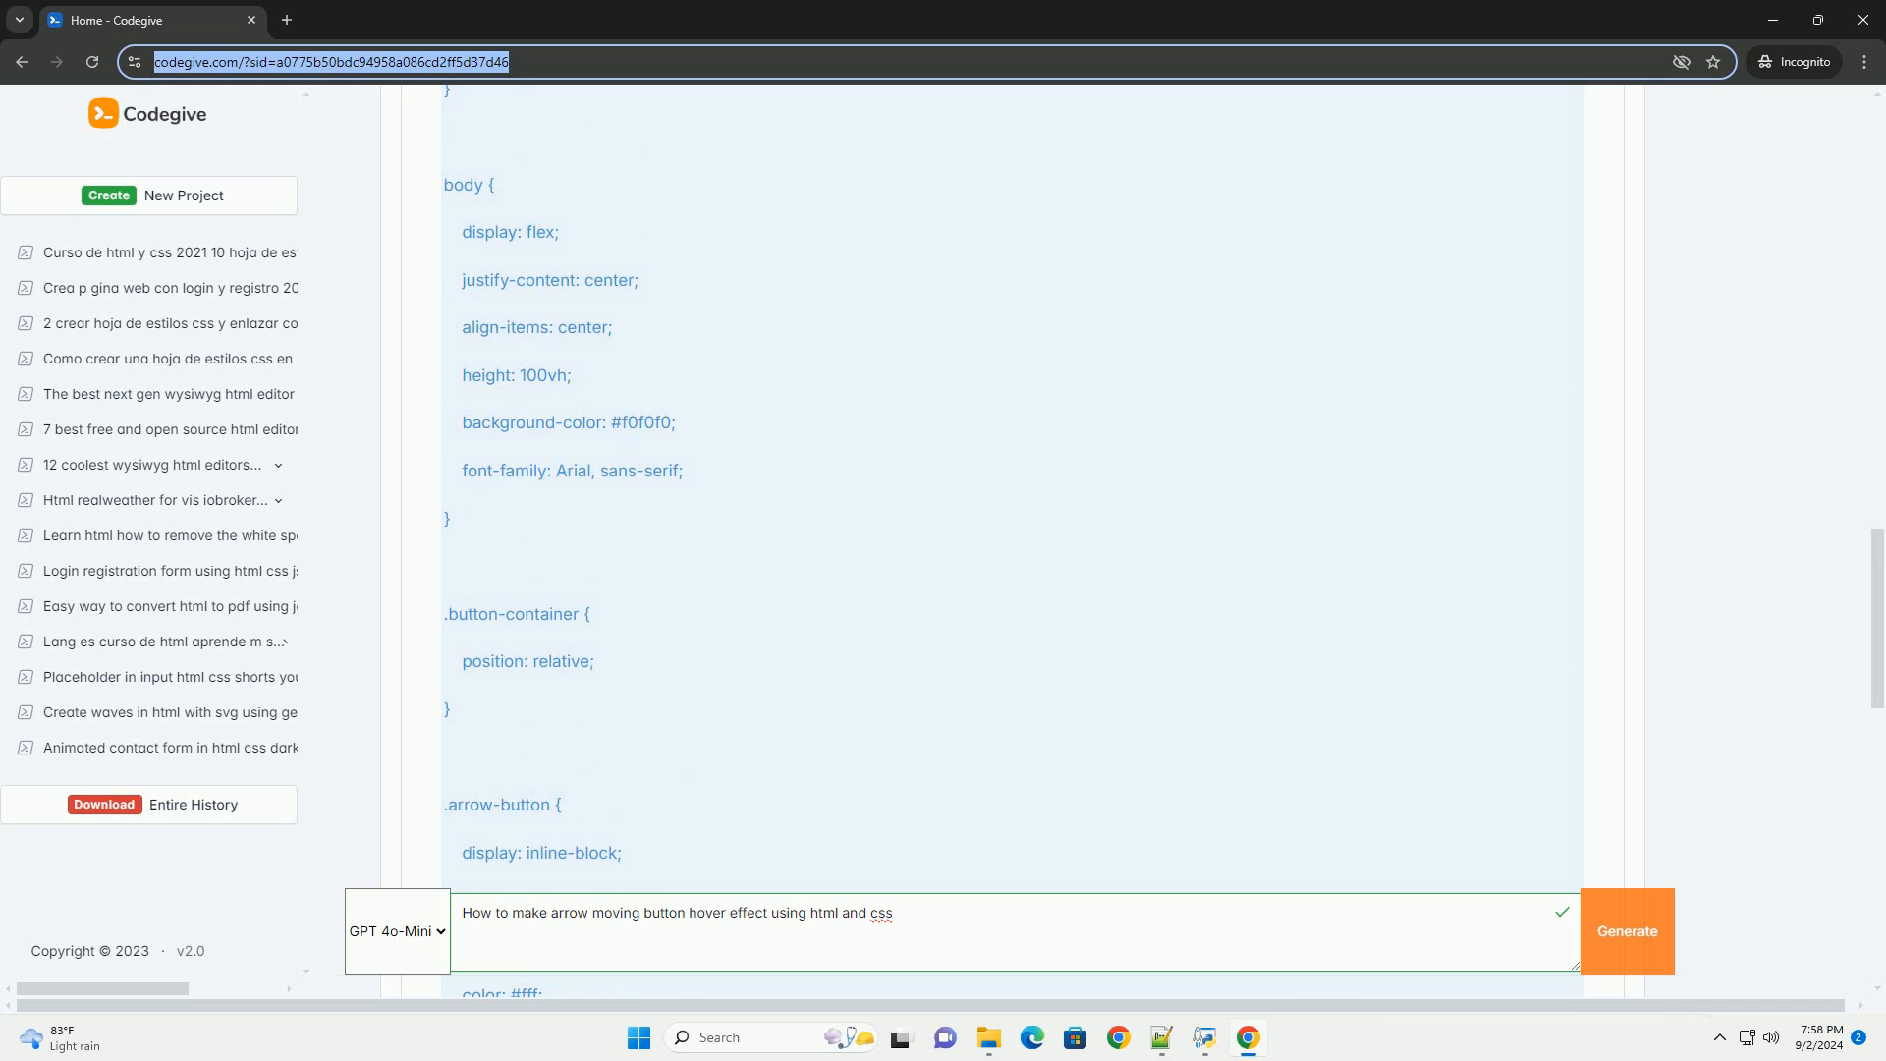
{"action": "scroll", "scroll_direction": "down", "scroll_amount": 3}
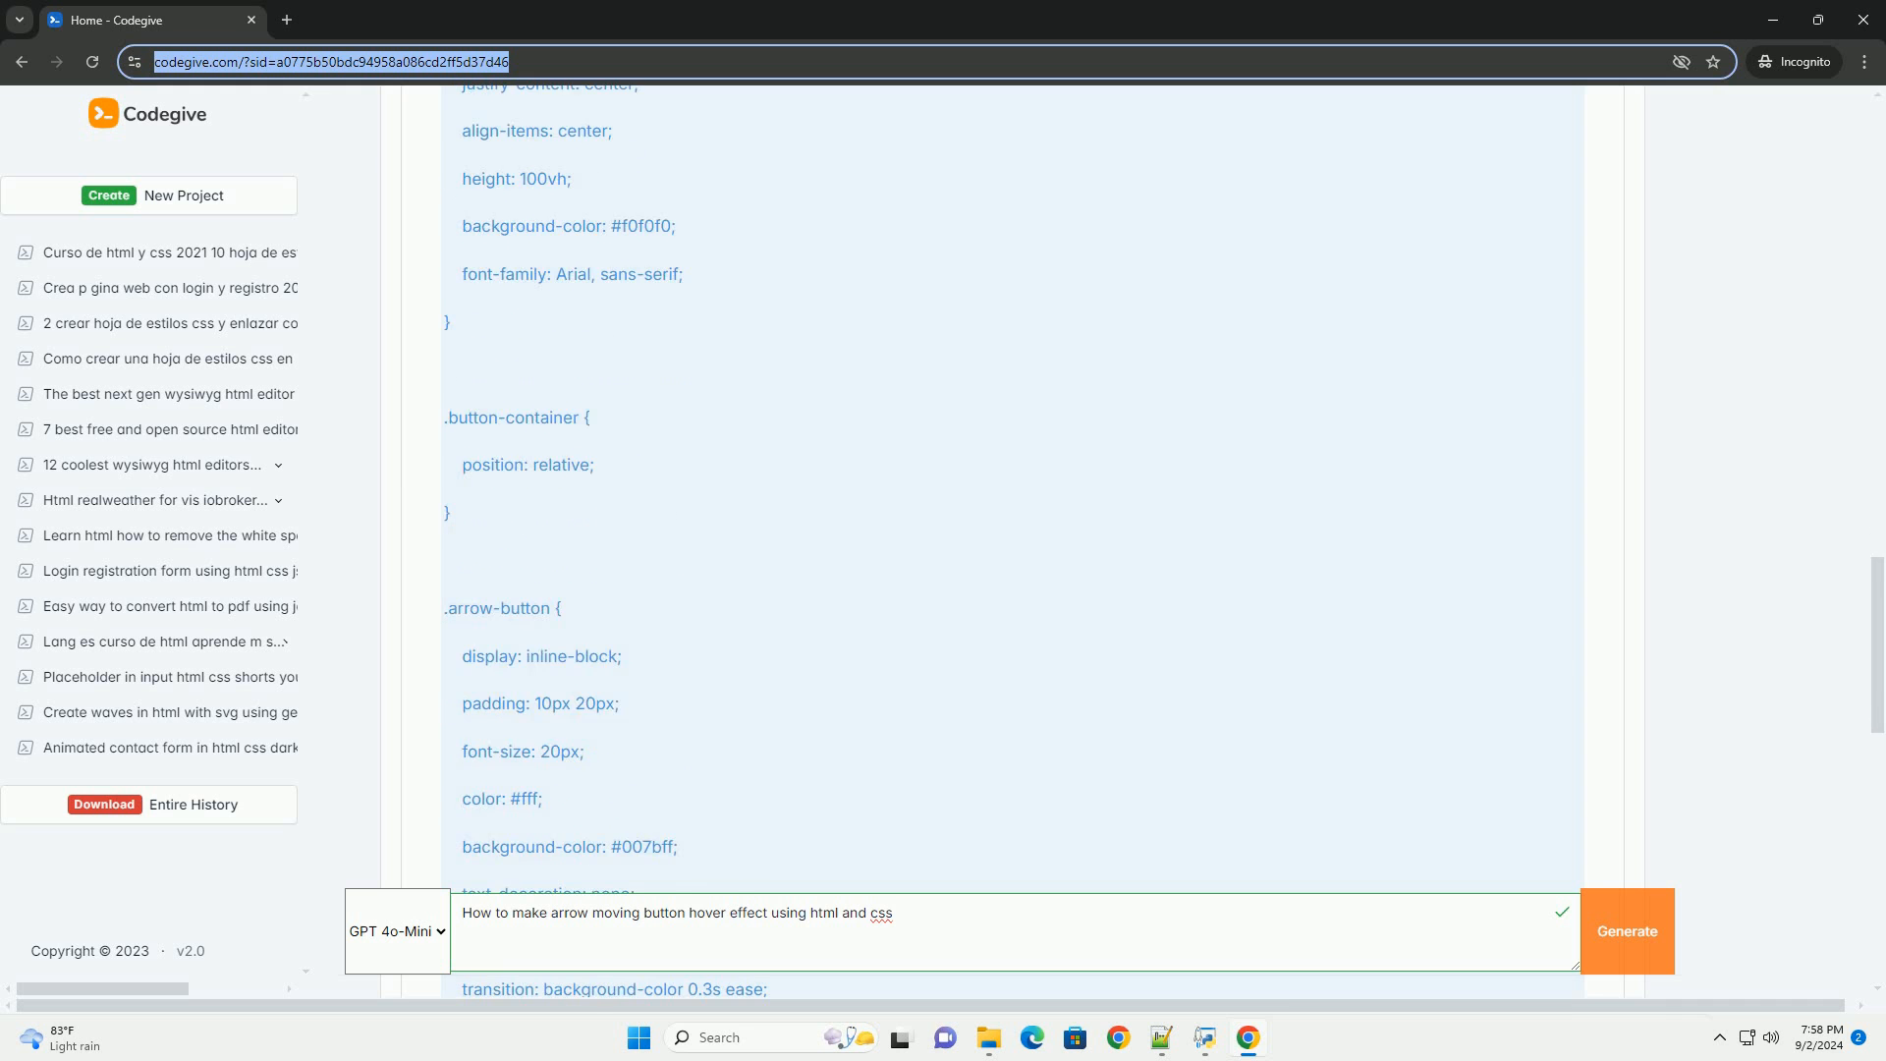
{"action": "scroll", "scroll_direction": "down", "scroll_amount": 3}
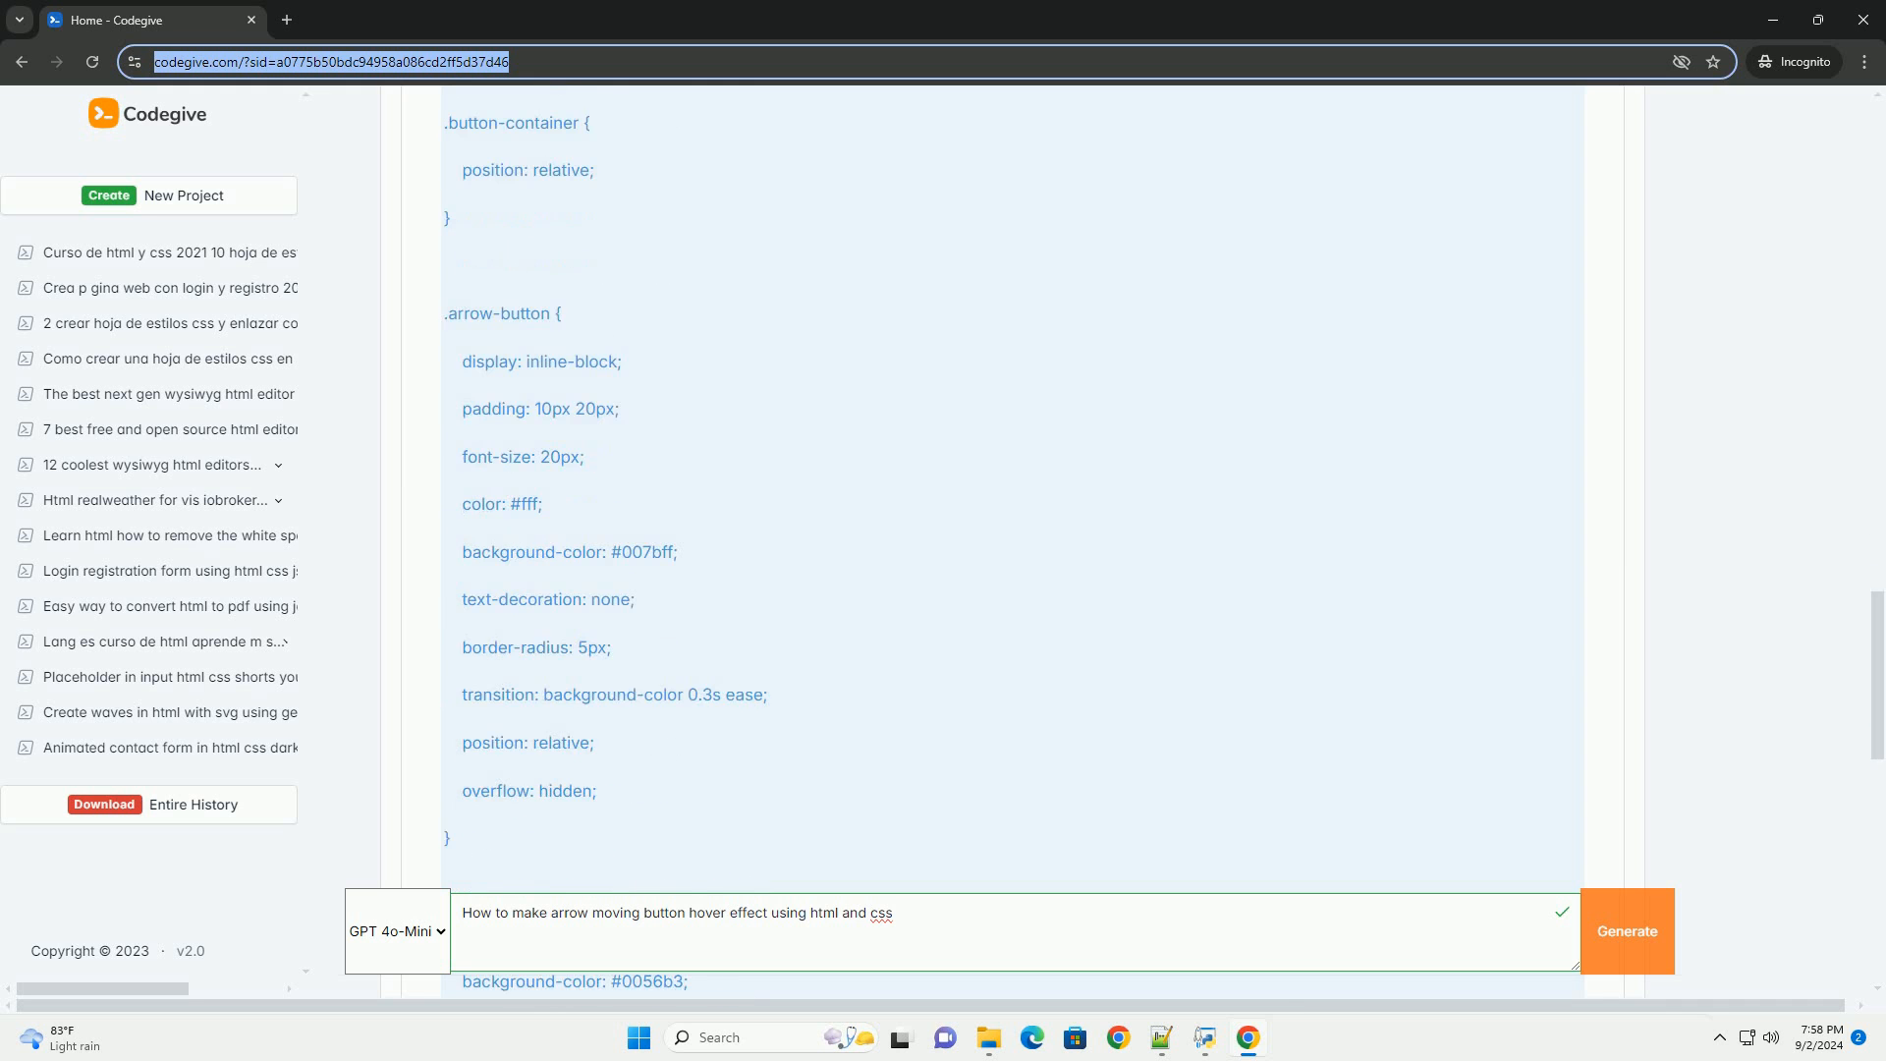
{"action": "scroll", "scroll_direction": "down", "scroll_amount": 3}
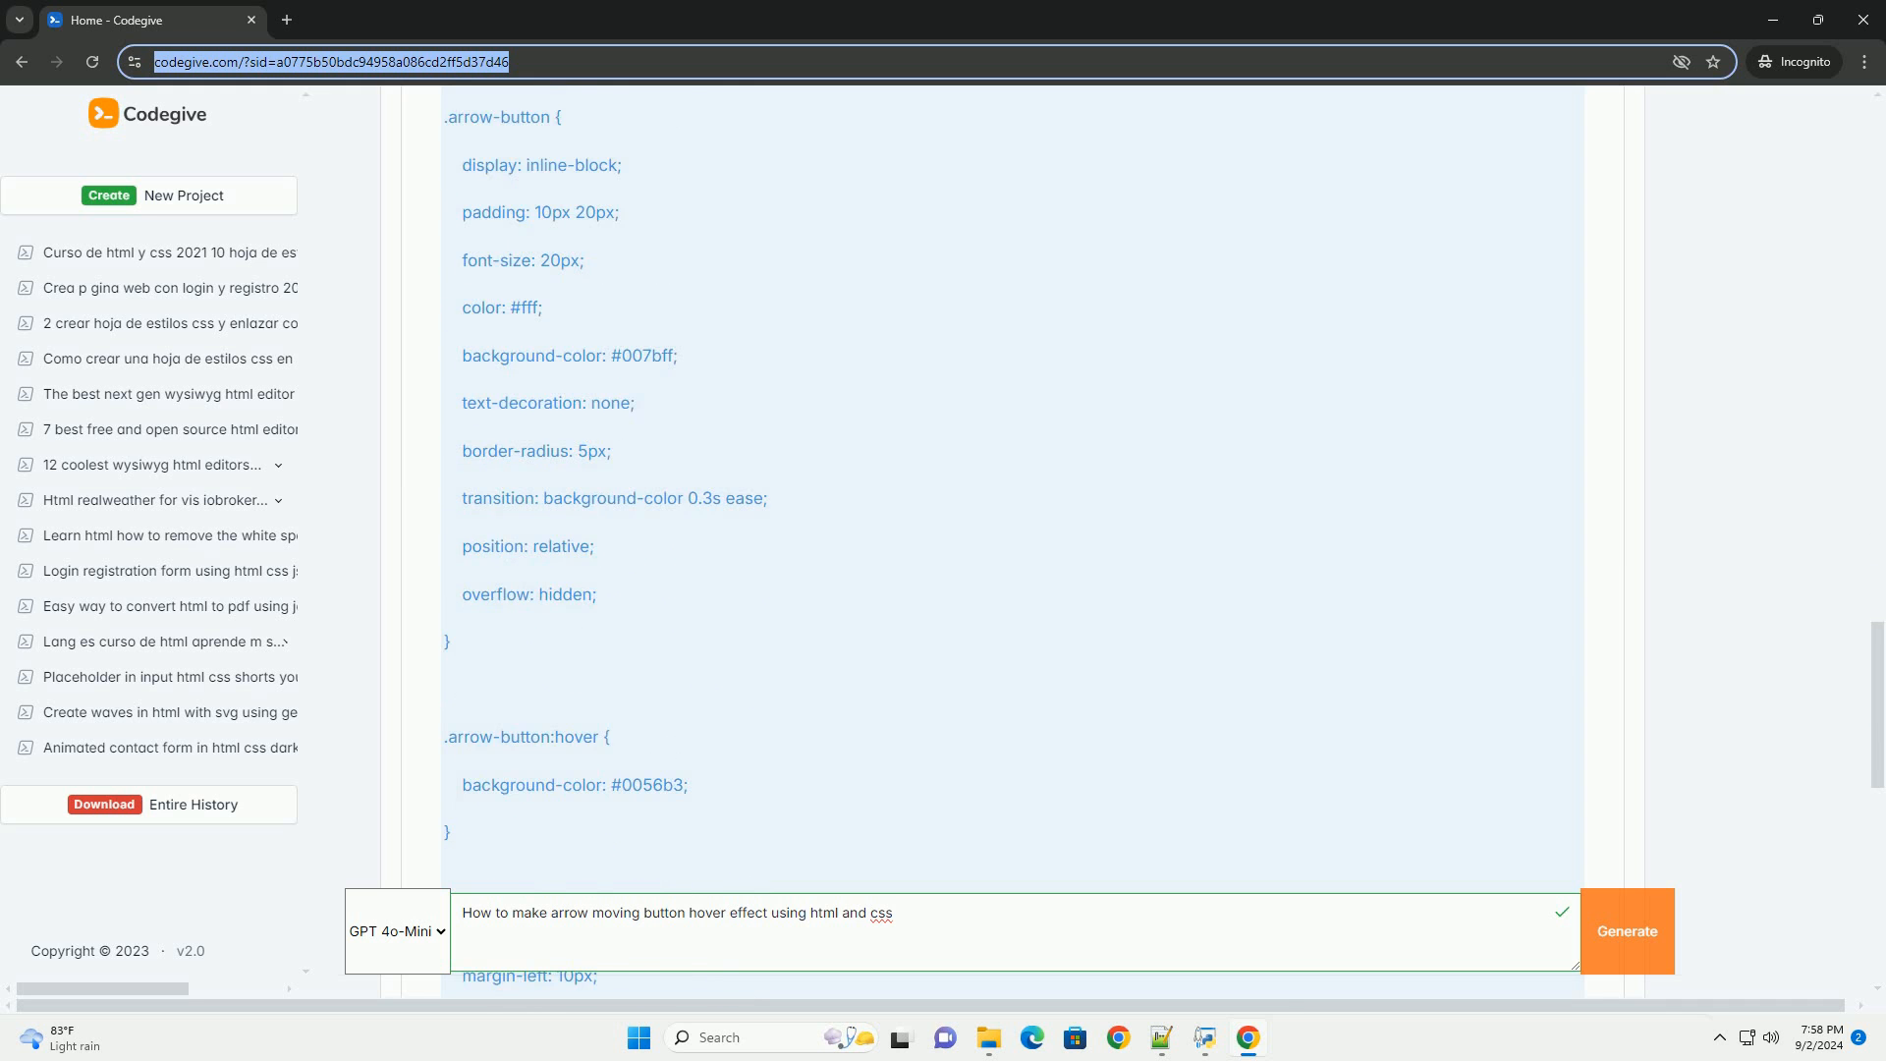
{"action": "scroll", "scroll_direction": "down", "scroll_amount": 3}
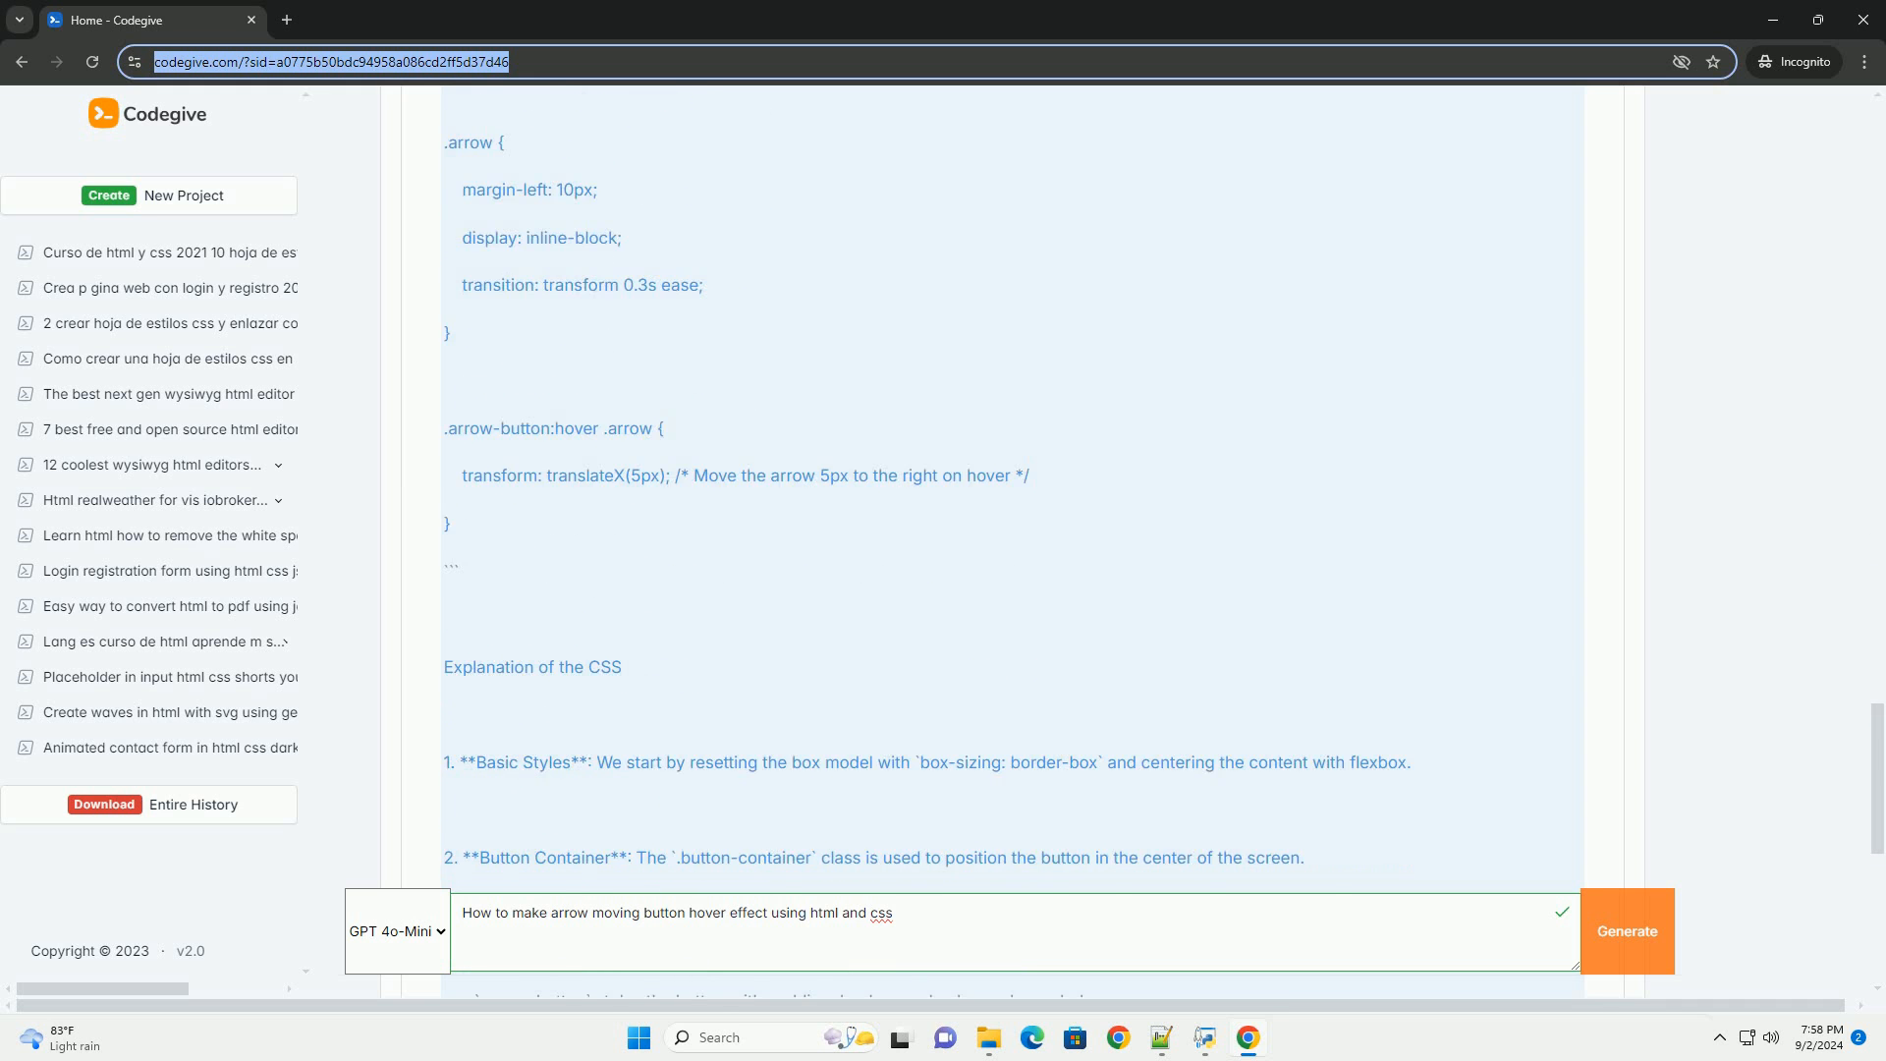
{"action": "scroll", "scroll_direction": "down", "scroll_amount": 3}
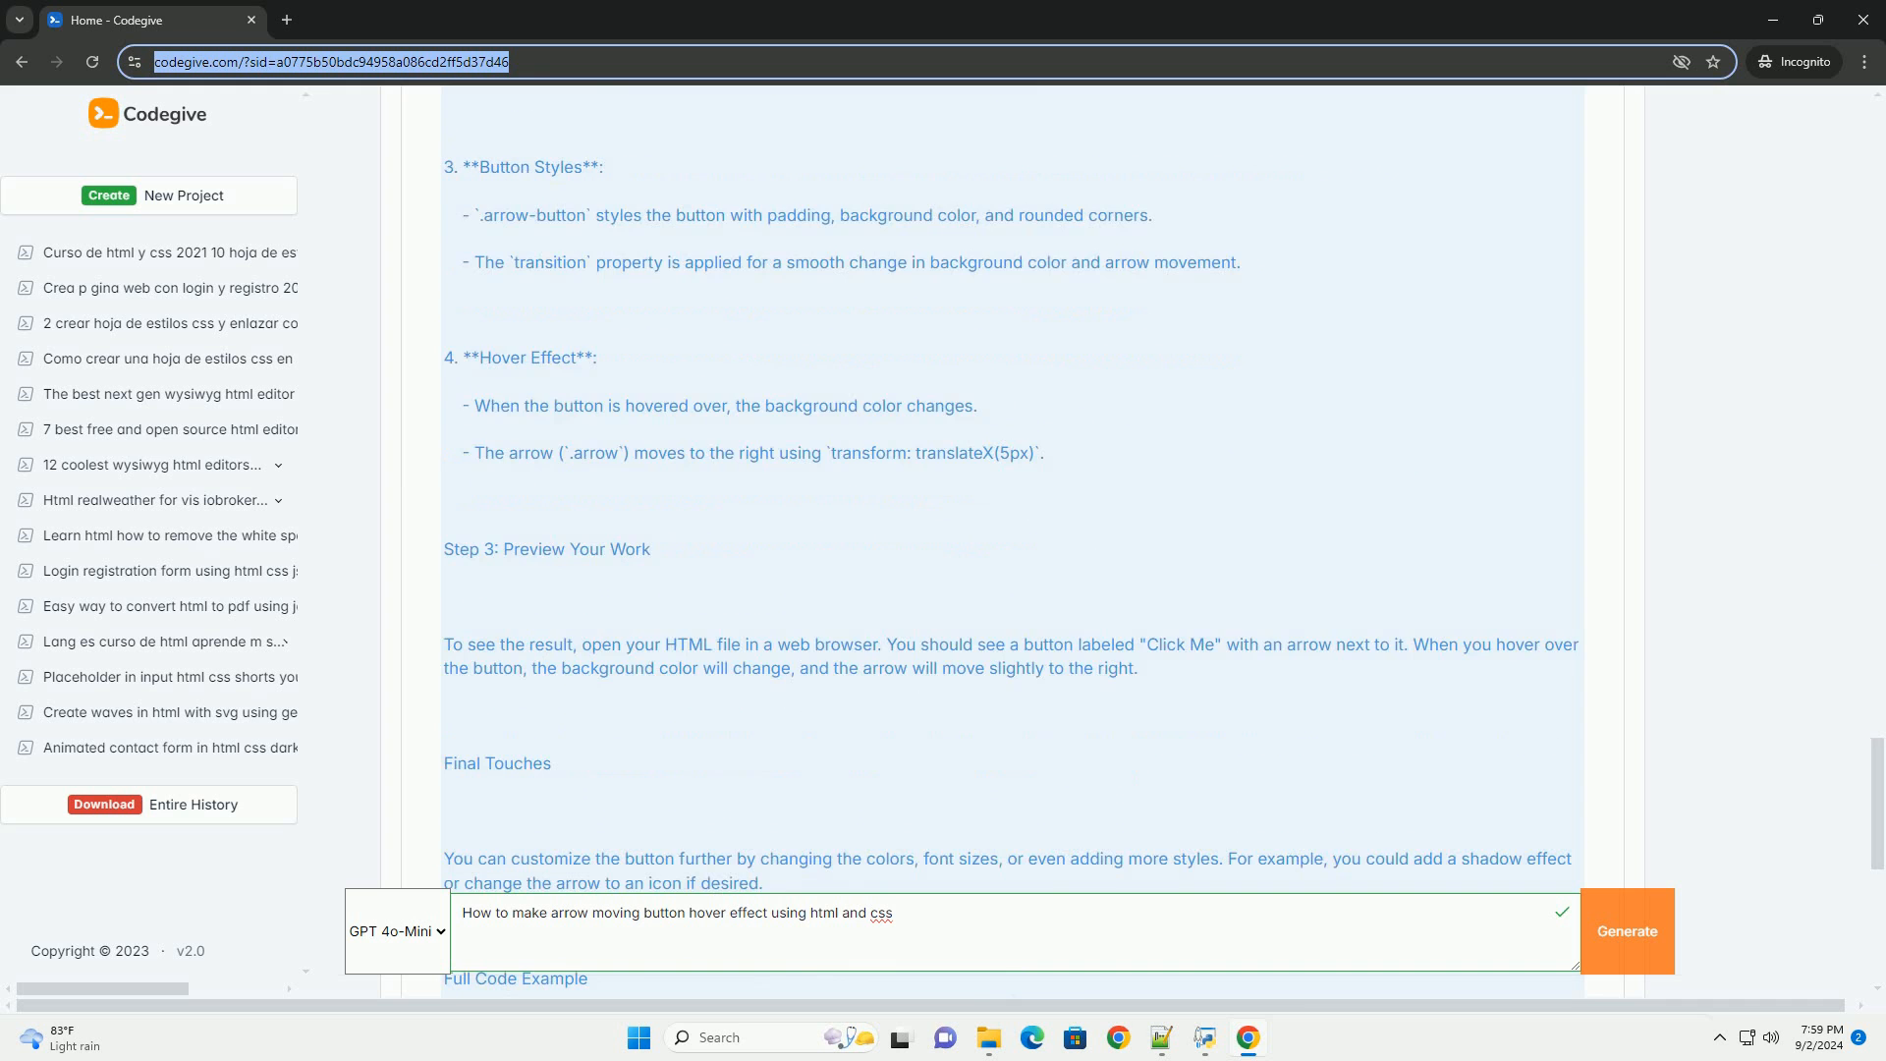
{"action": "scroll", "scroll_direction": "down", "scroll_amount": 3}
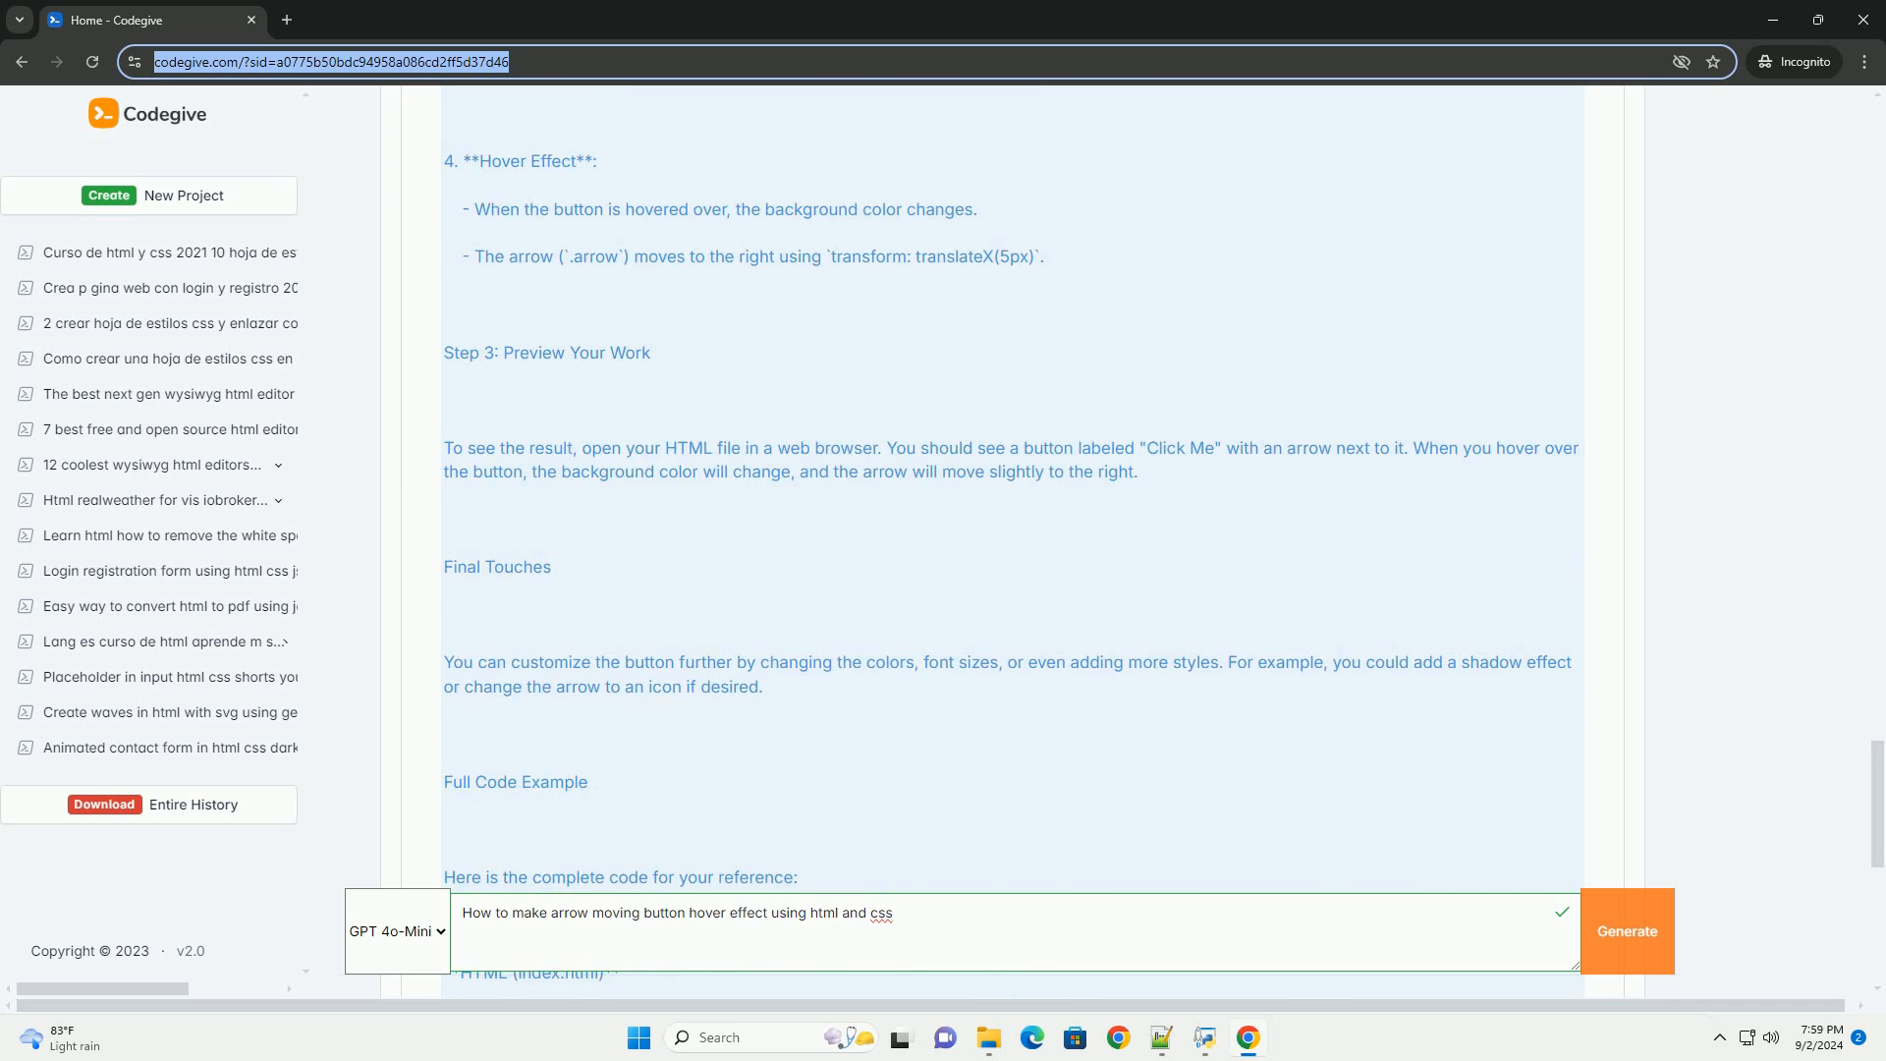
{"action": "scroll", "scroll_direction": "down", "scroll_amount": 3}
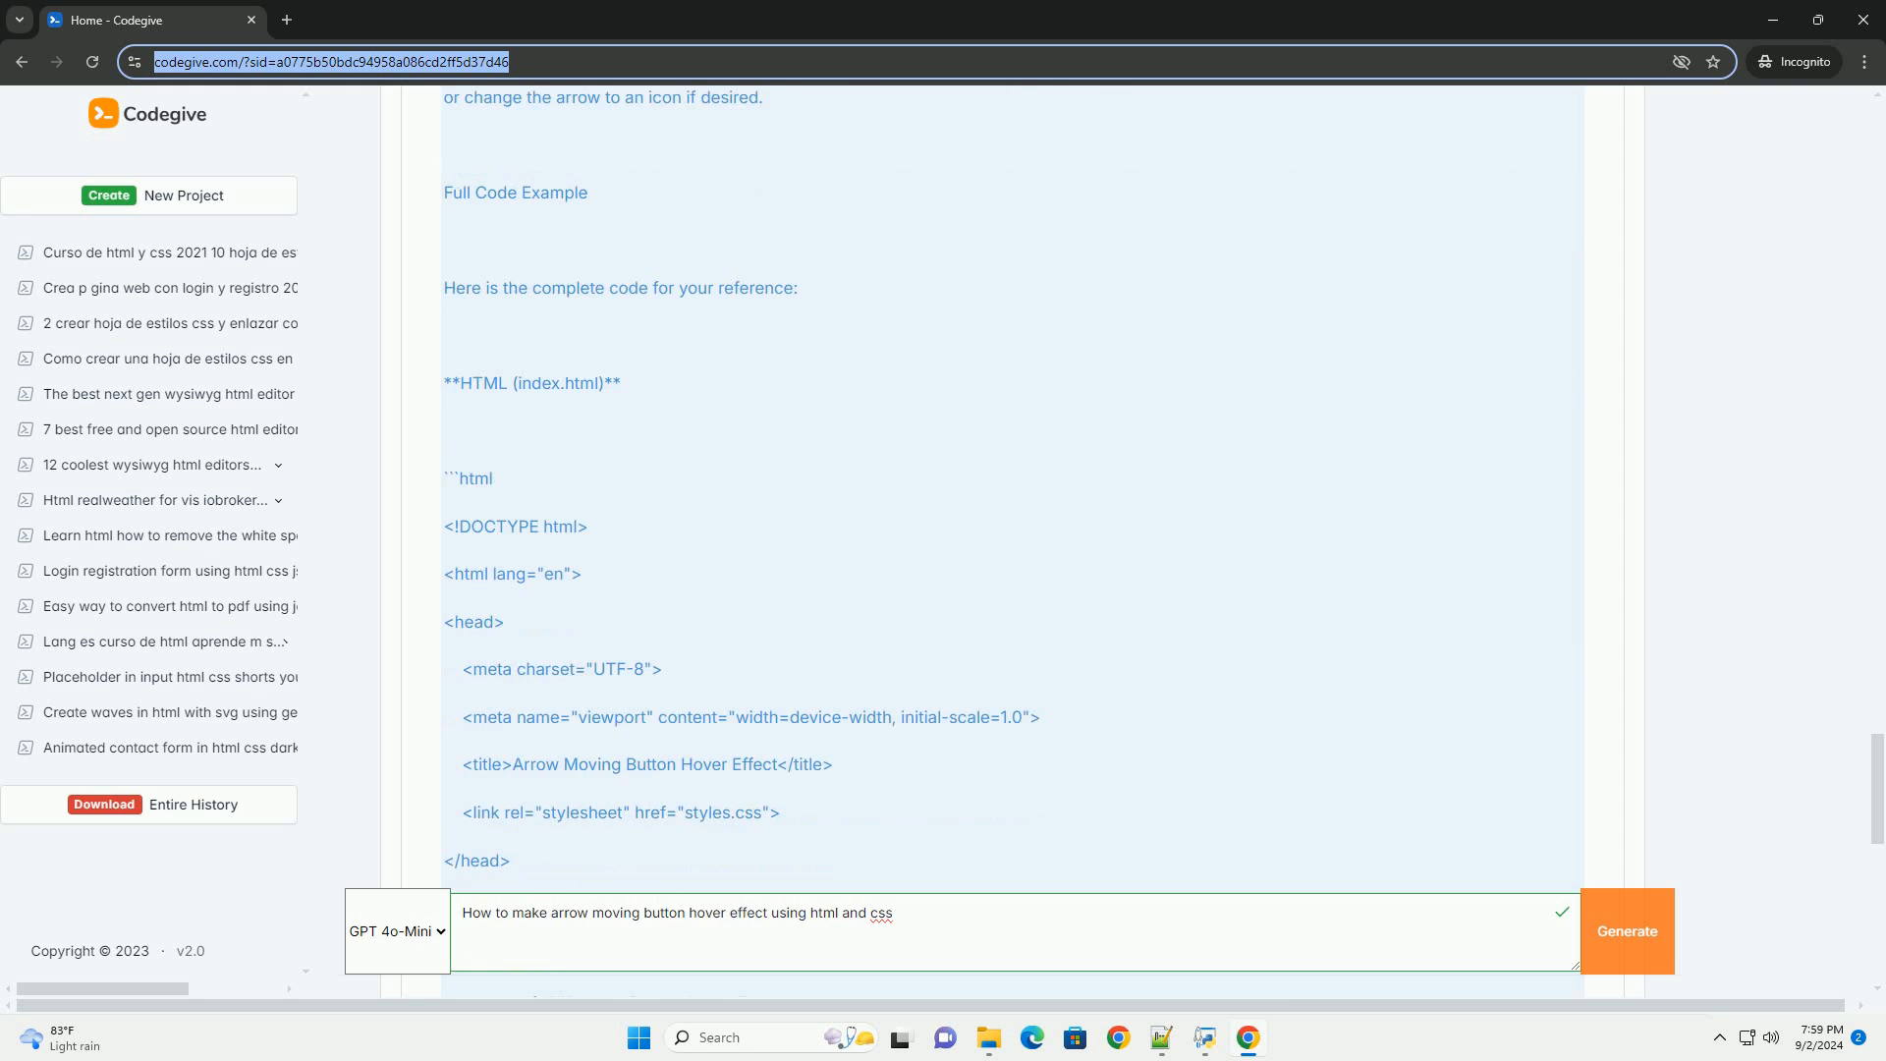
{"action": "scroll", "scroll_direction": "down", "scroll_amount": 3}
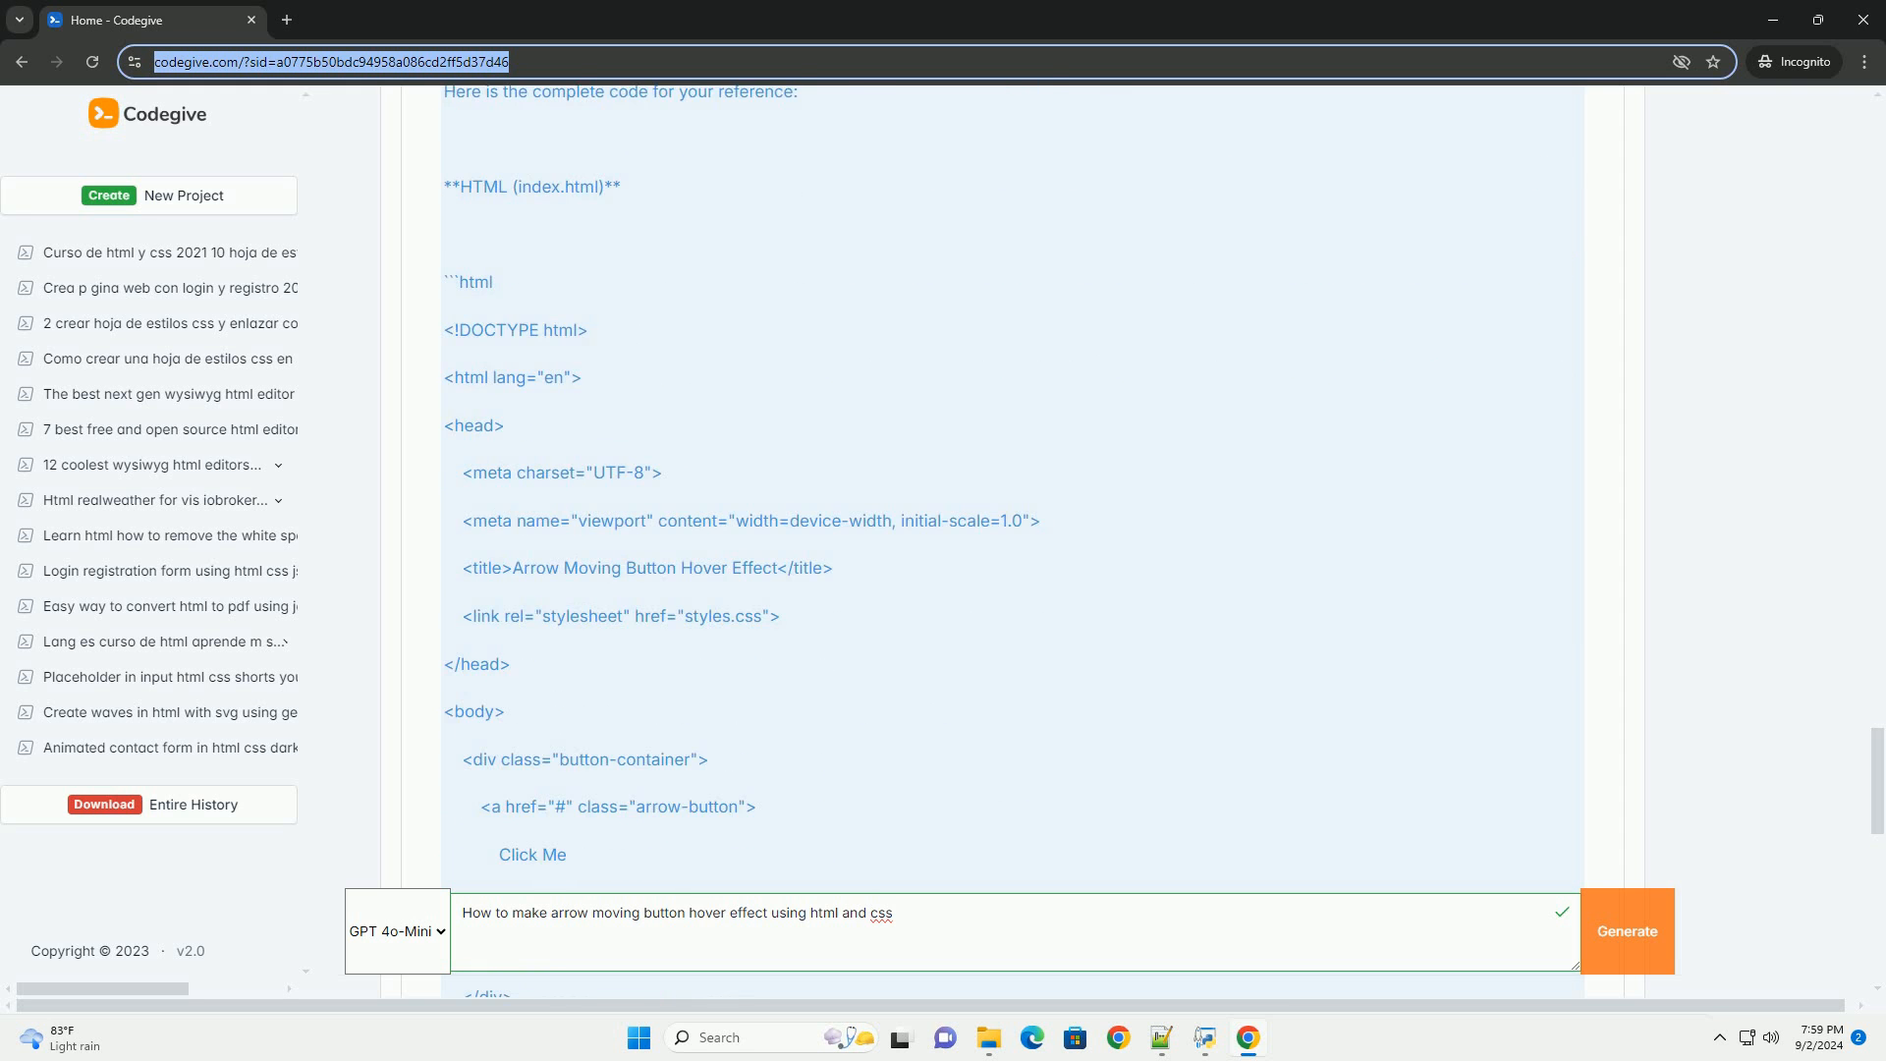
{"action": "scroll", "scroll_direction": "down", "scroll_amount": 3}
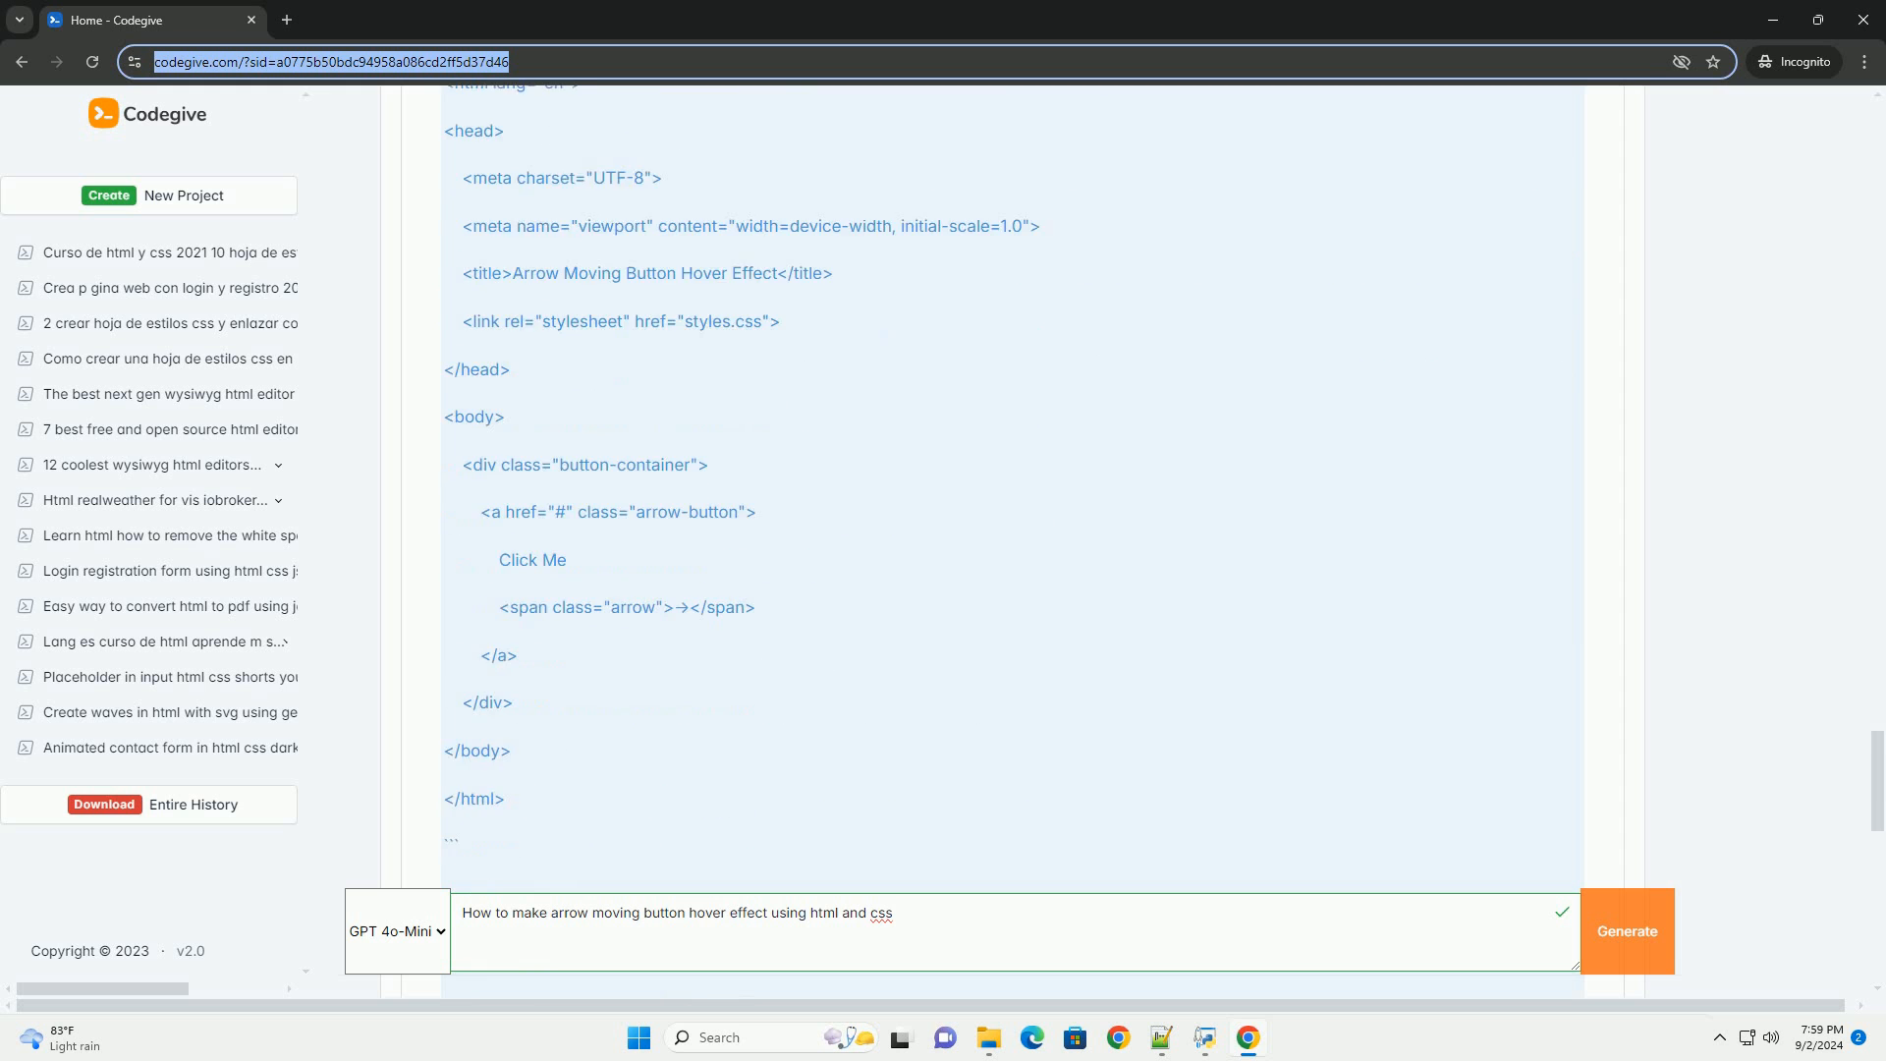
{"action": "scroll", "scroll_direction": "down", "scroll_amount": 3}
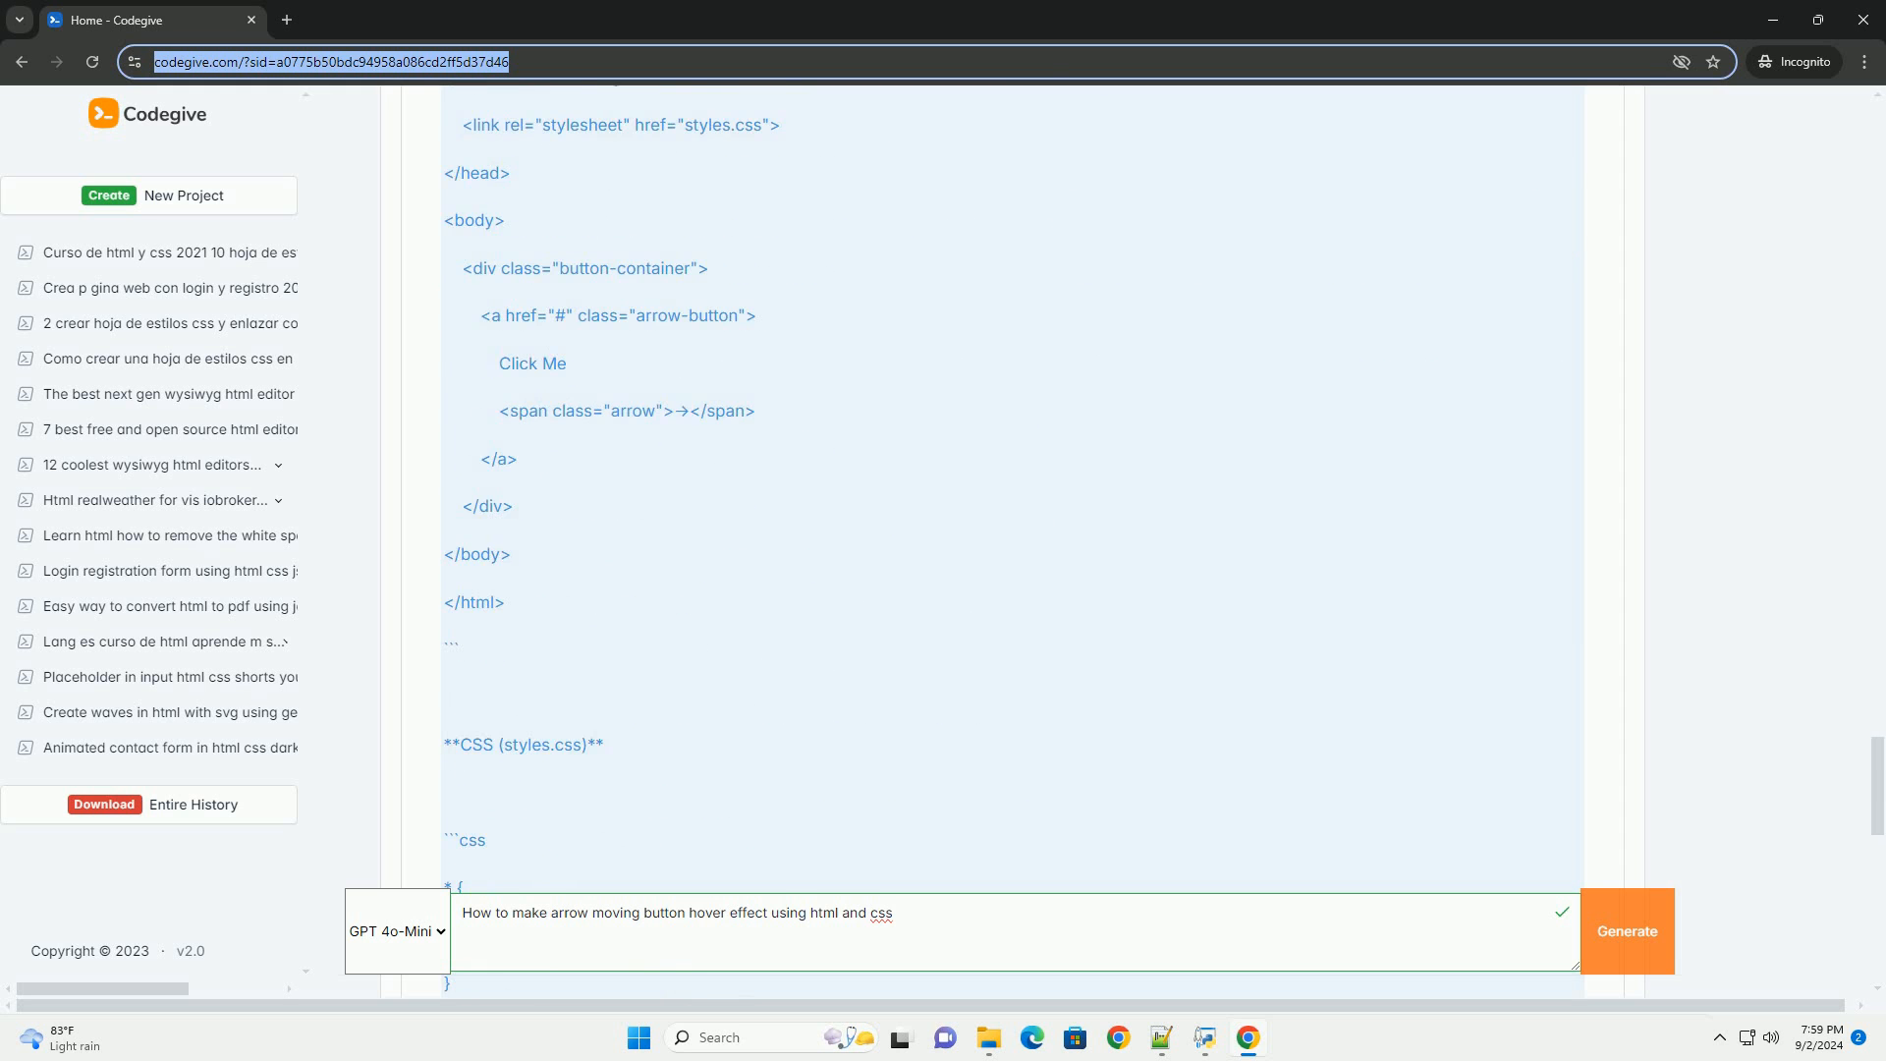
{"action": "scroll", "scroll_direction": "down", "scroll_amount": 3}
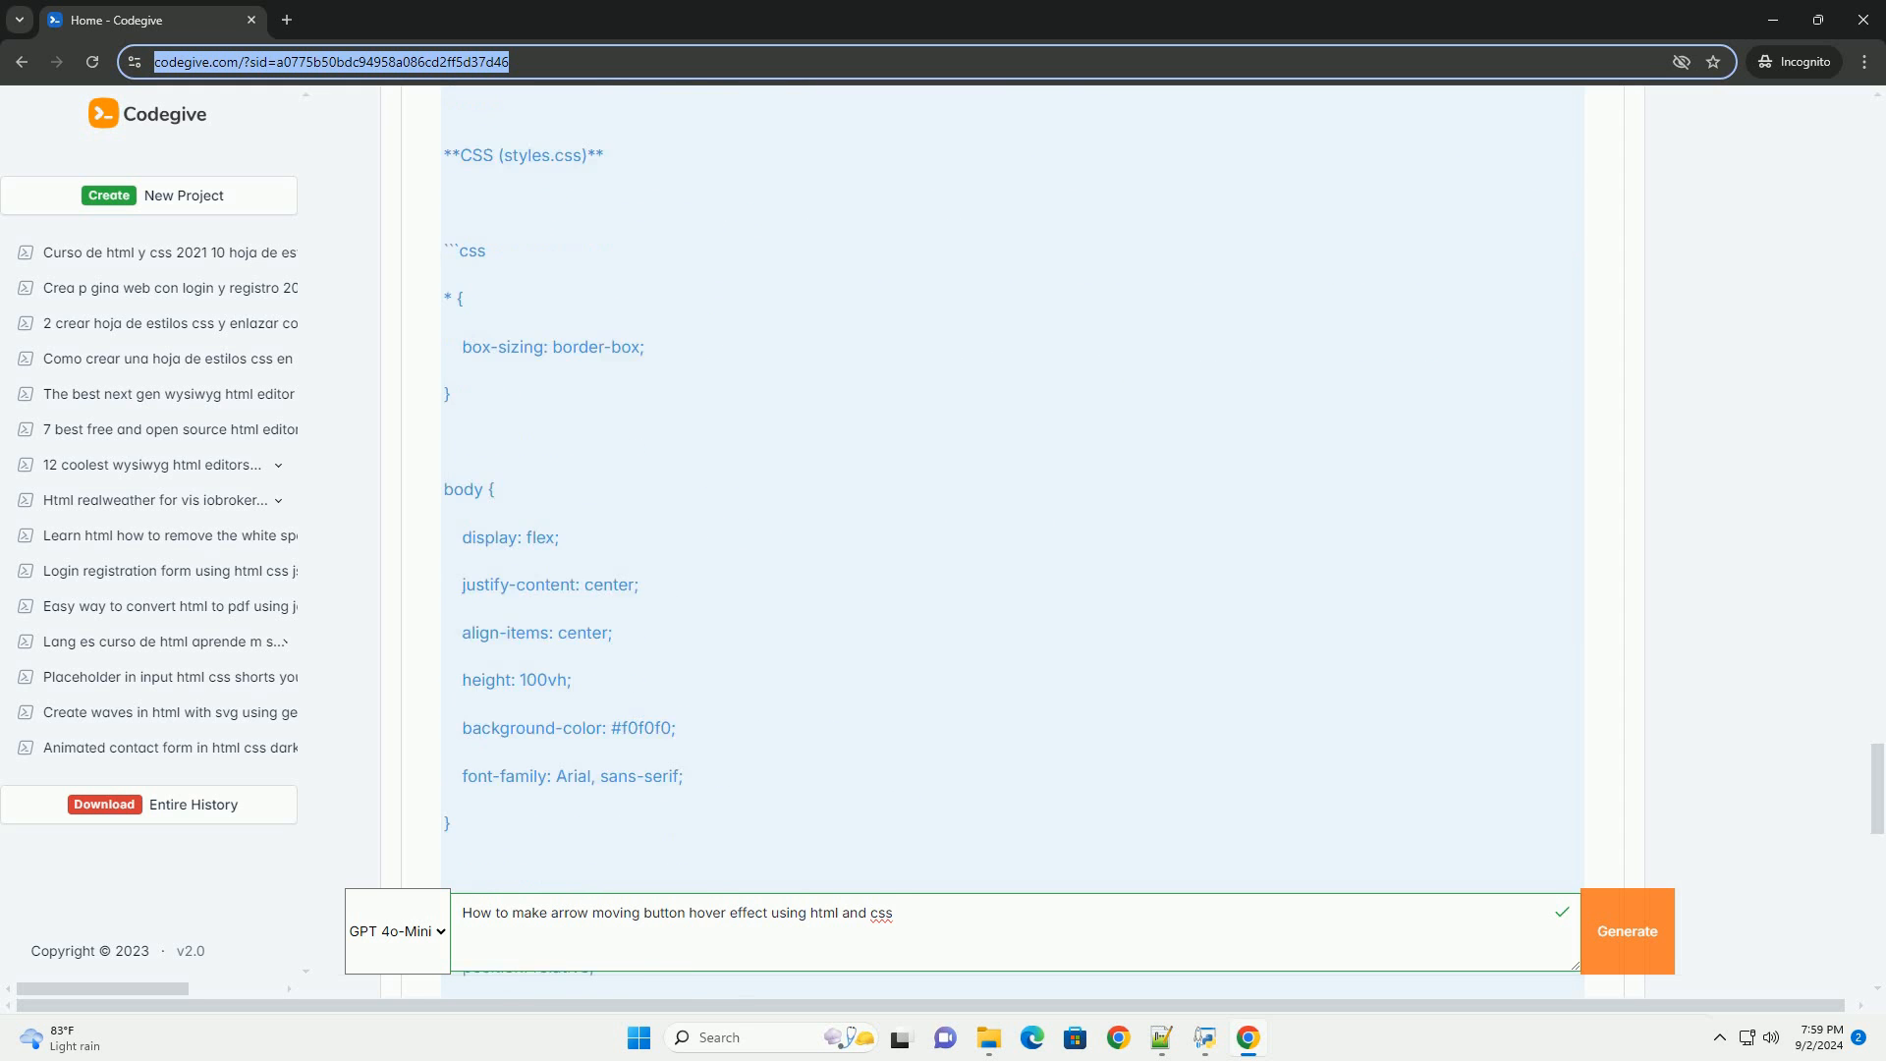
{"action": "scroll", "scroll_direction": "down", "scroll_amount": 3}
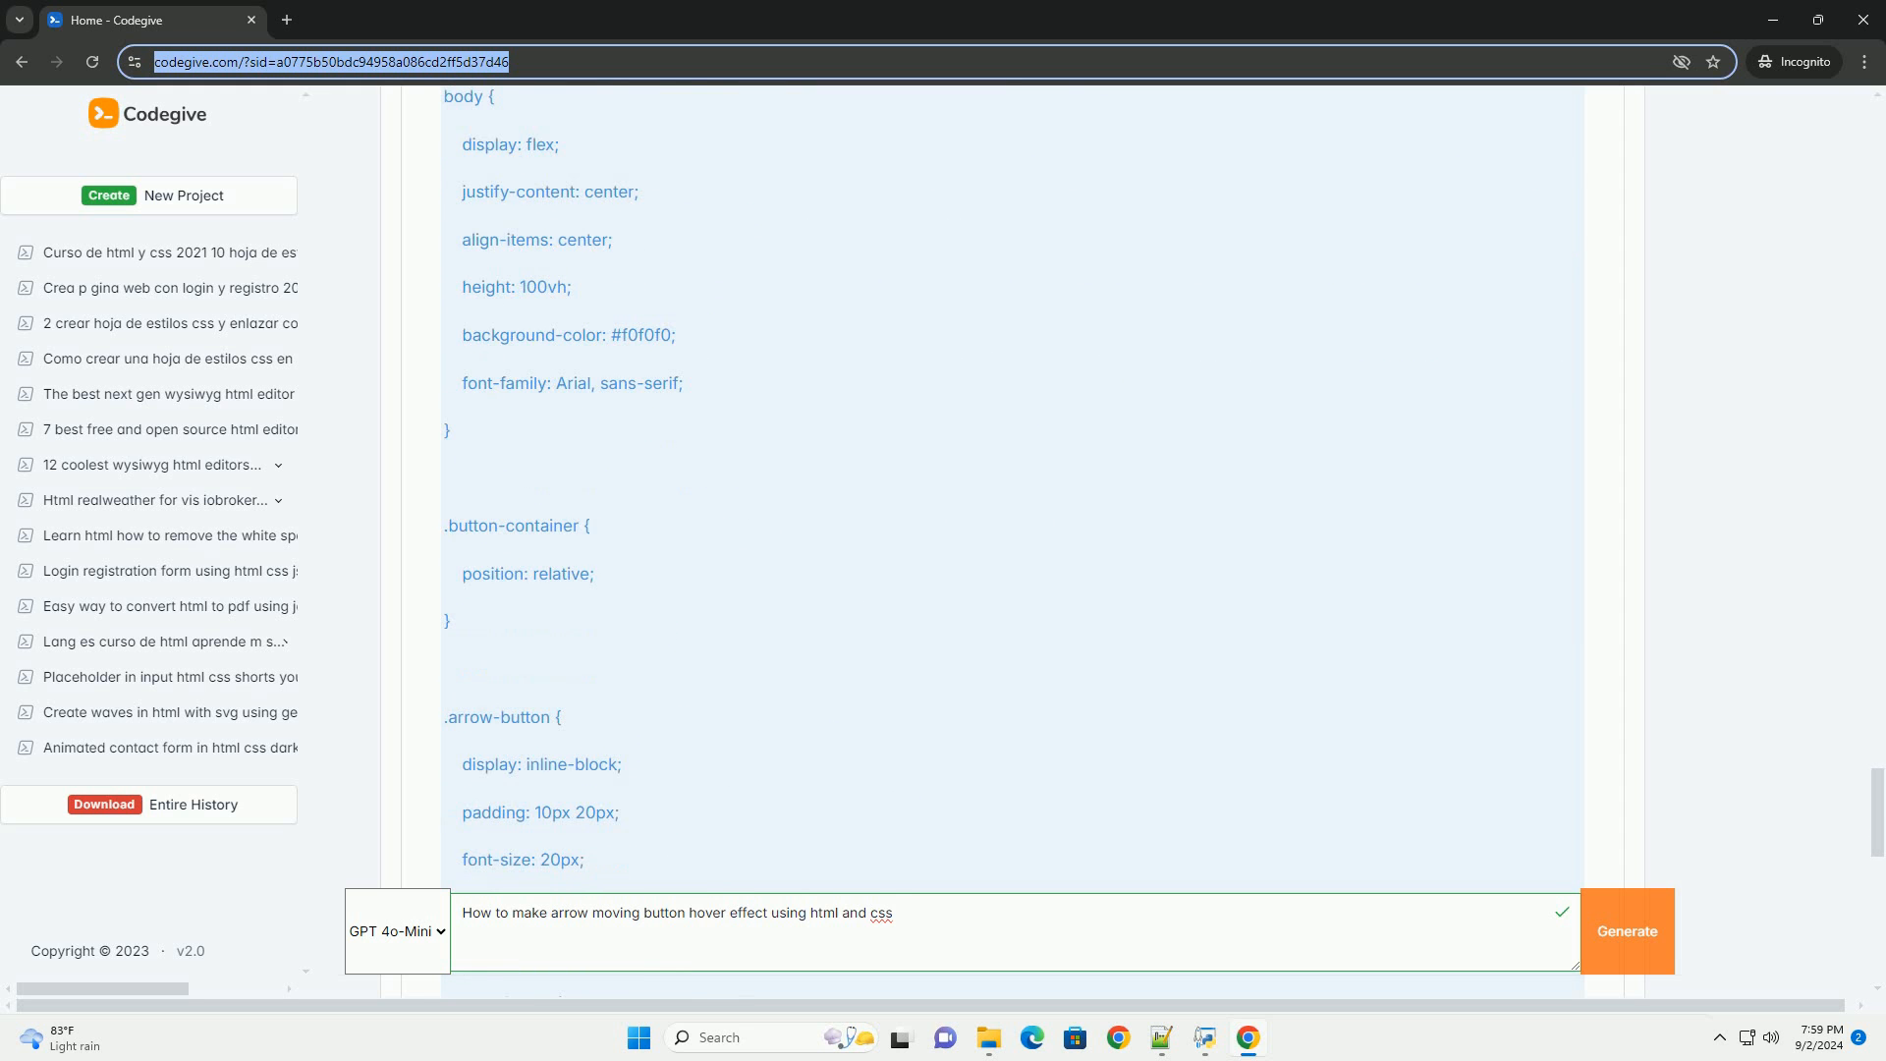